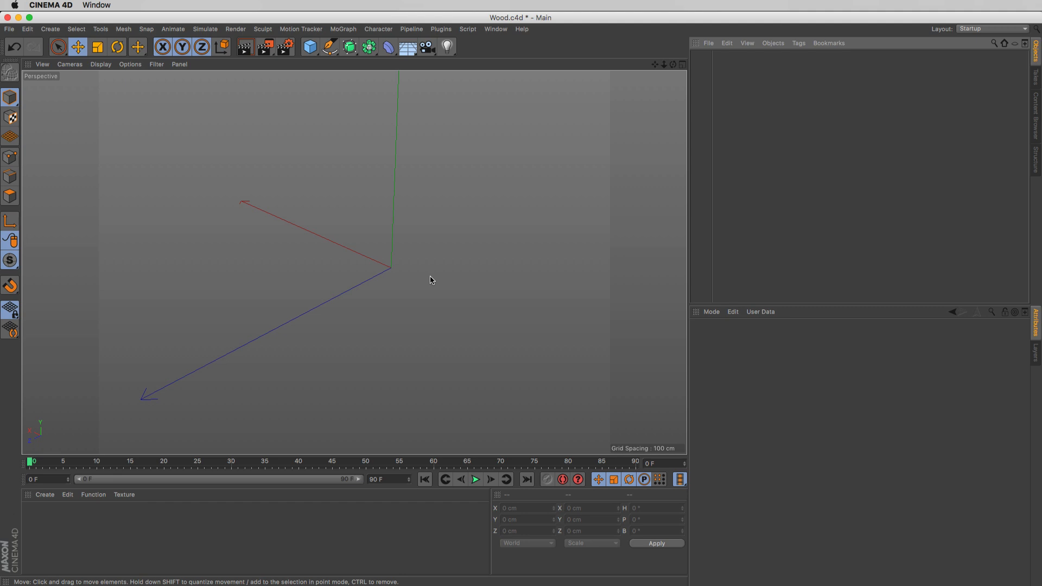
pyautogui.moveTo(326, 79)
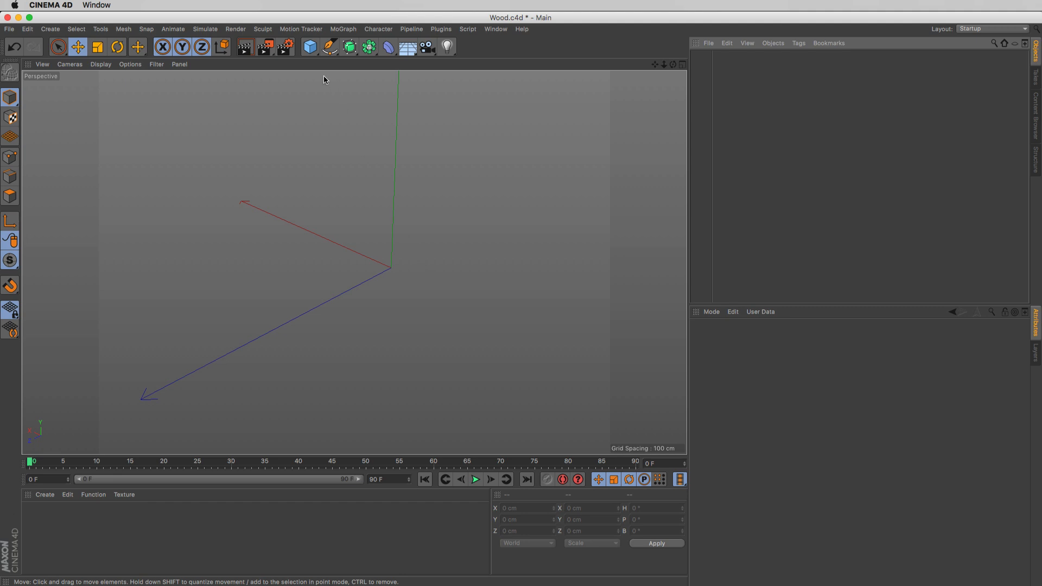
# Add a cube and a new material, then pick a Surfaces shader for its colour texture
pyautogui.click(309, 47)
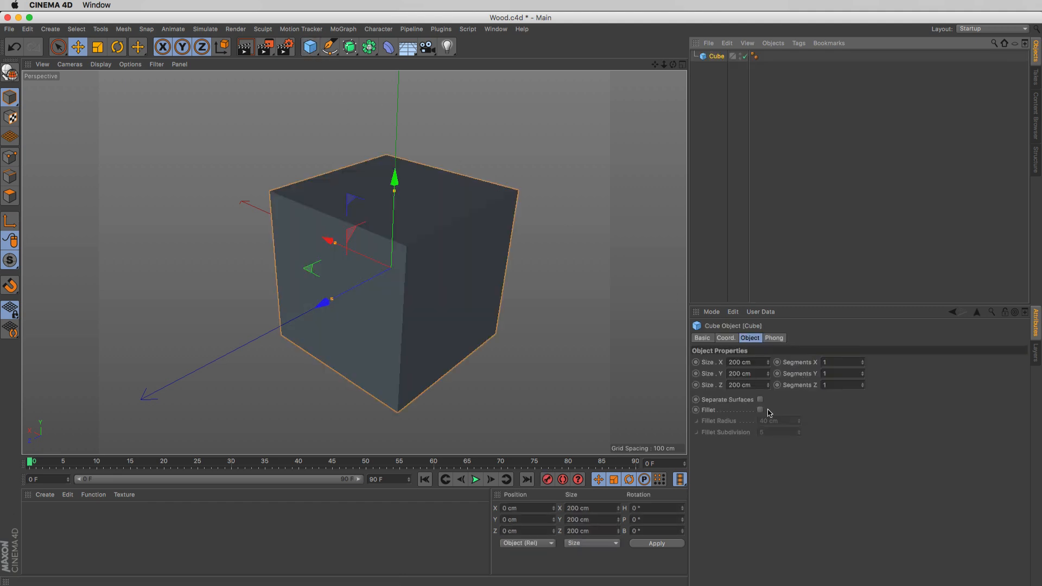
pyautogui.click(761, 411)
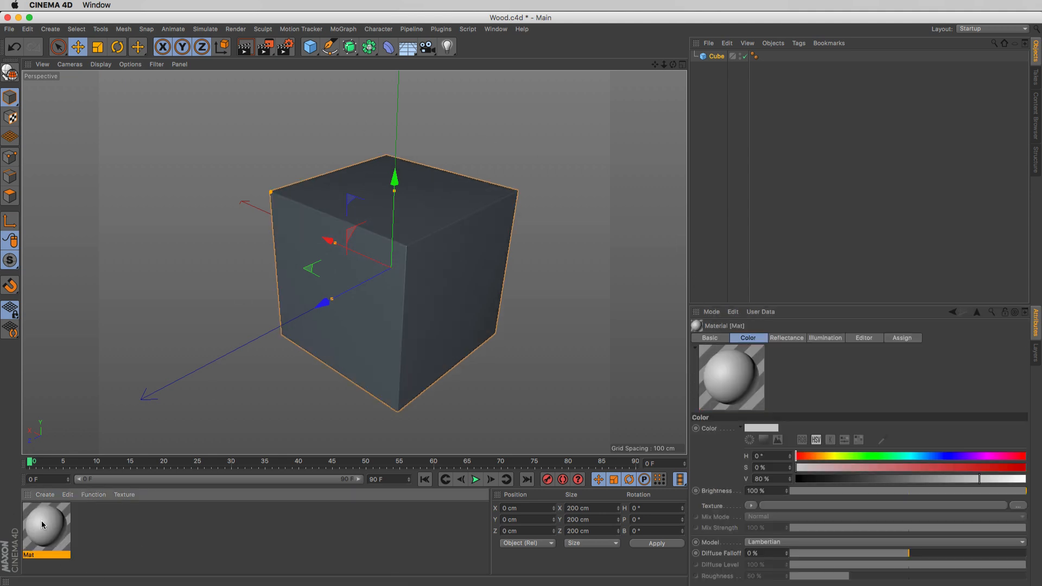
pyautogui.doubleClick(45, 527)
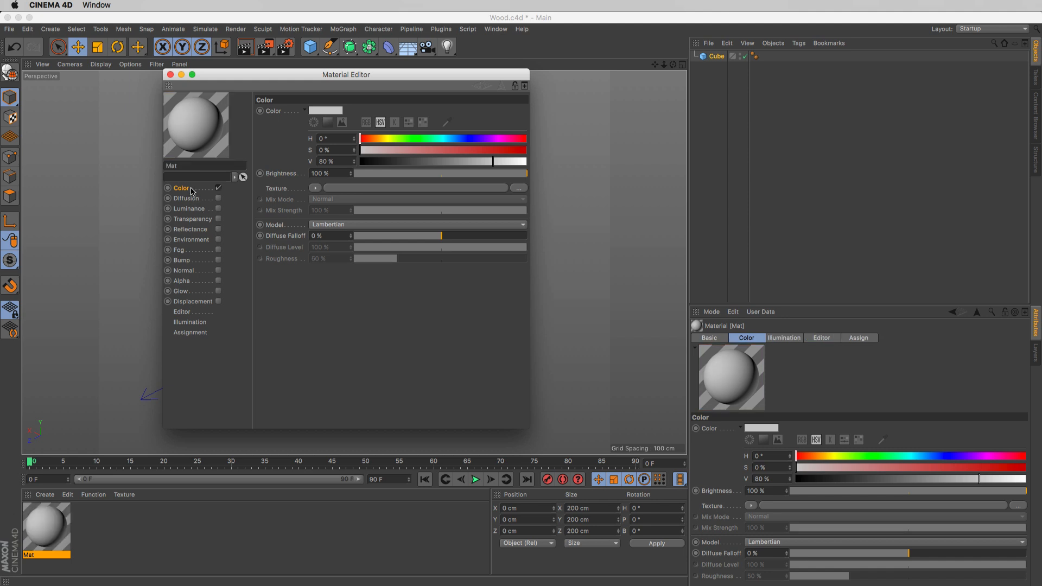
pyautogui.click(315, 188)
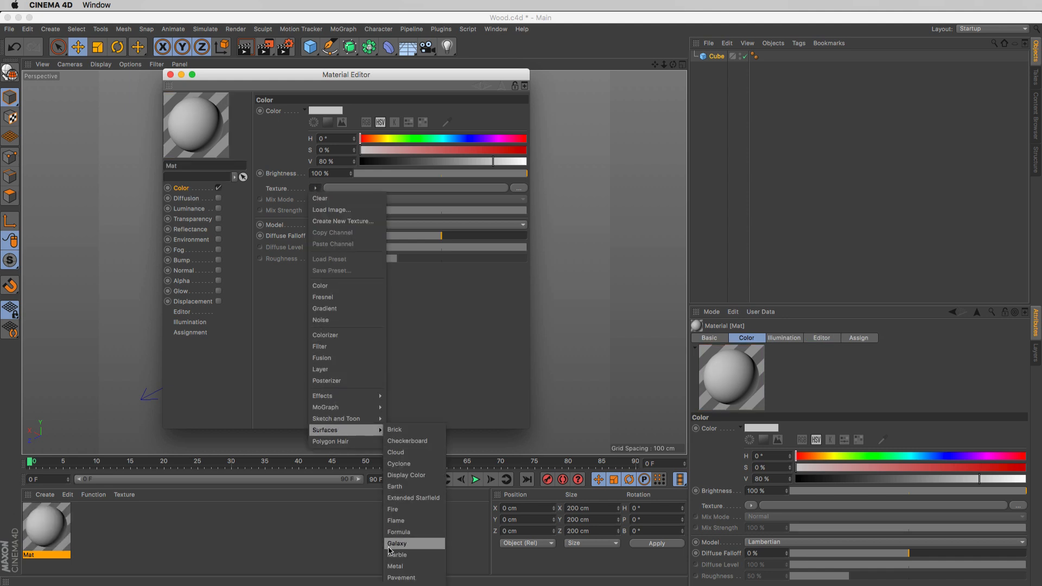
pyautogui.click(397, 555)
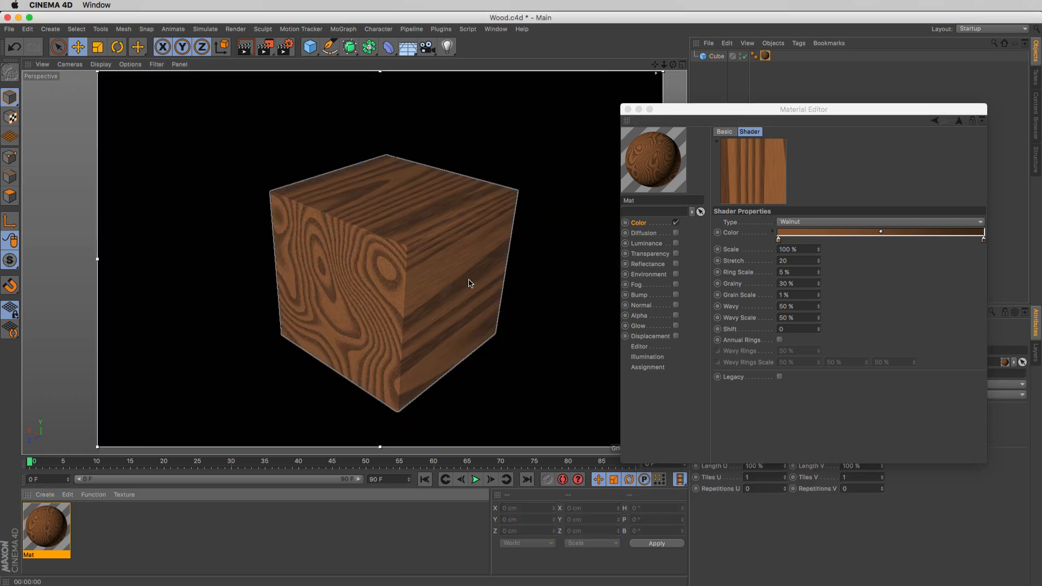
pyautogui.moveTo(556, 240)
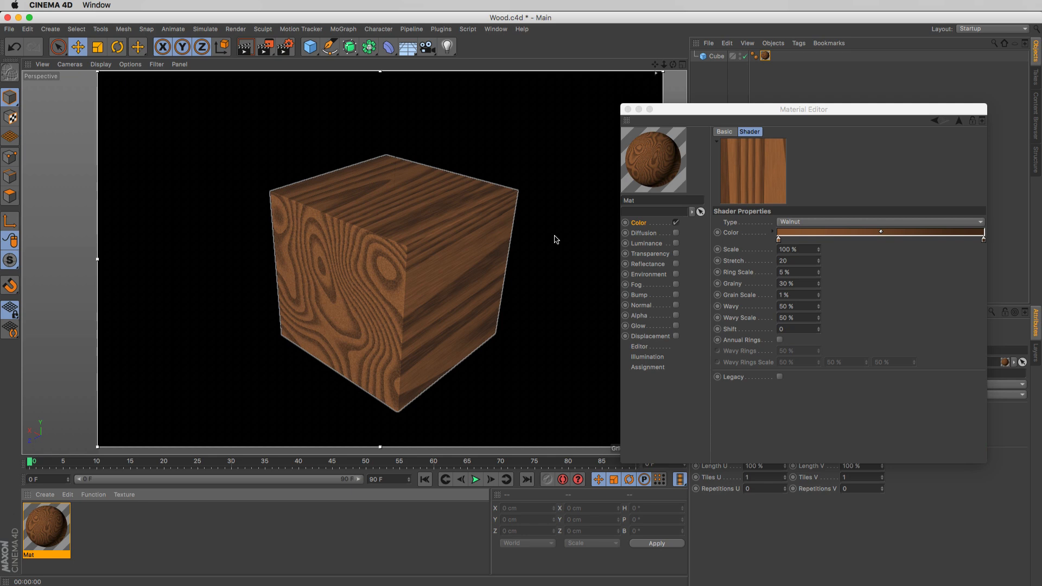
pyautogui.moveTo(556, 232)
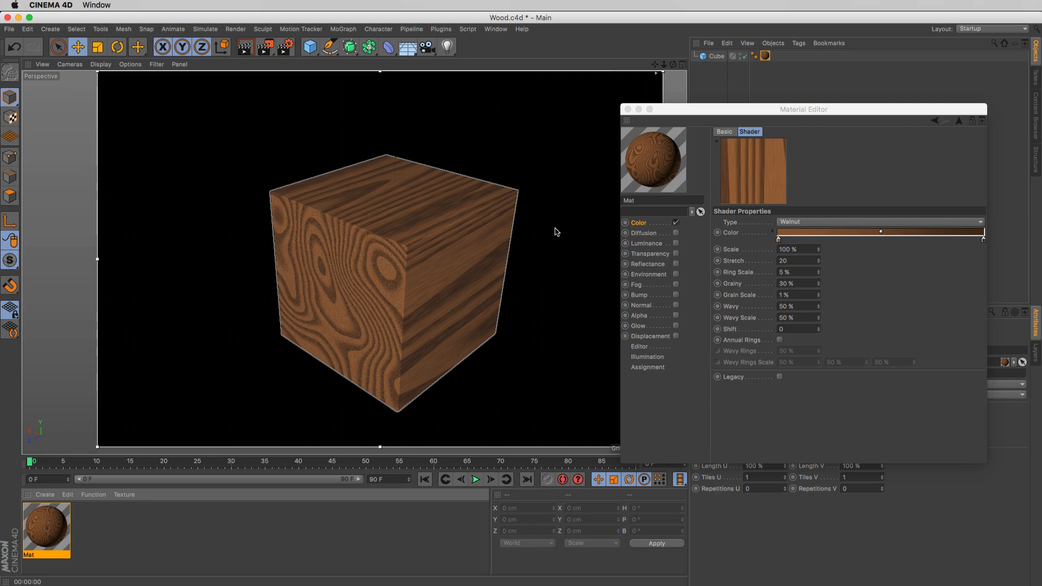
pyautogui.moveTo(563, 215)
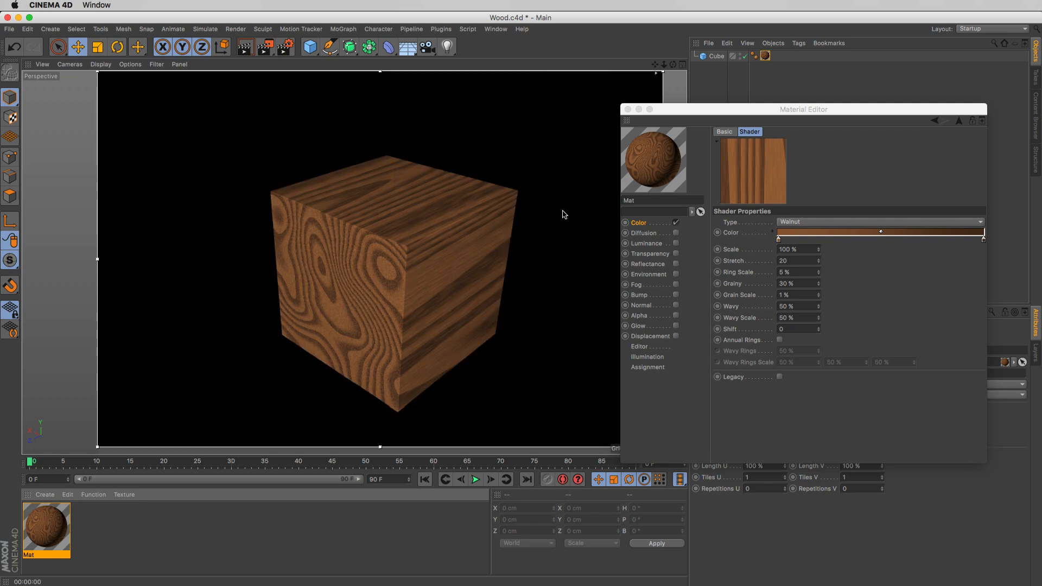
pyautogui.moveTo(734, 115)
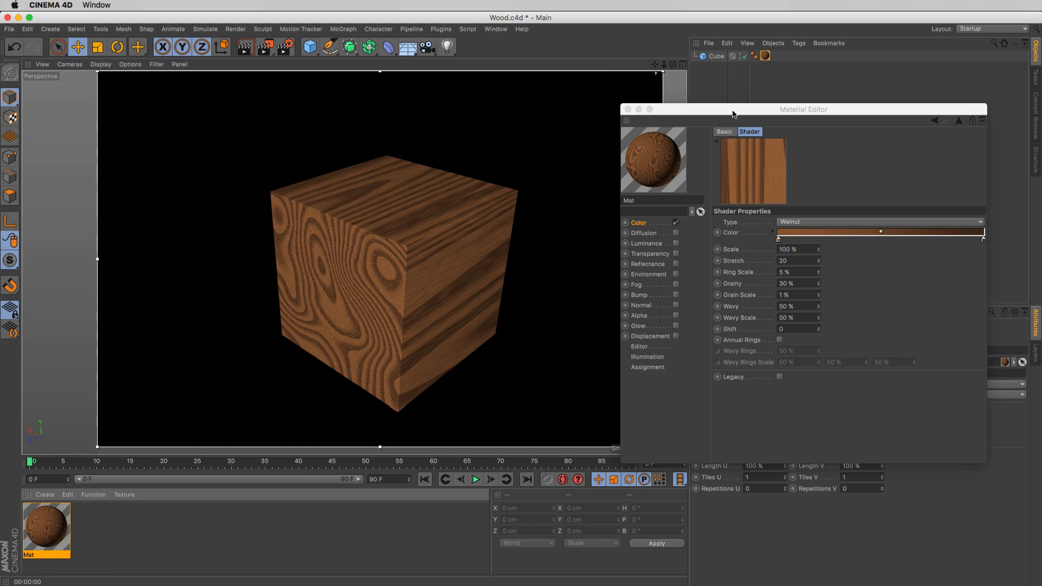
# Drag the Material Editor aside so the wood-grained cube stays visible
pyautogui.moveTo(735, 115); pyautogui.dragTo(778, 91)
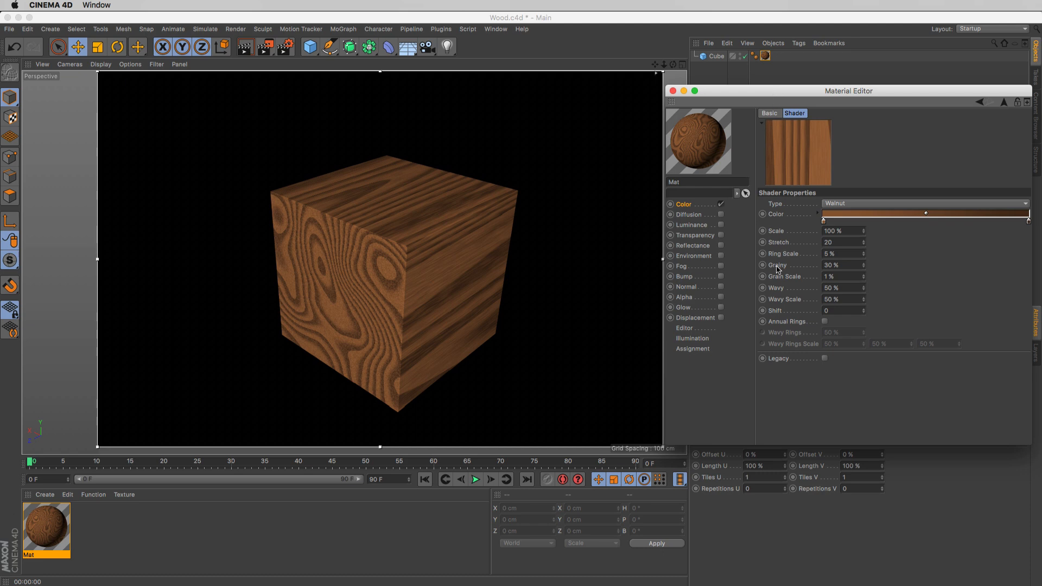
pyautogui.moveTo(778, 300)
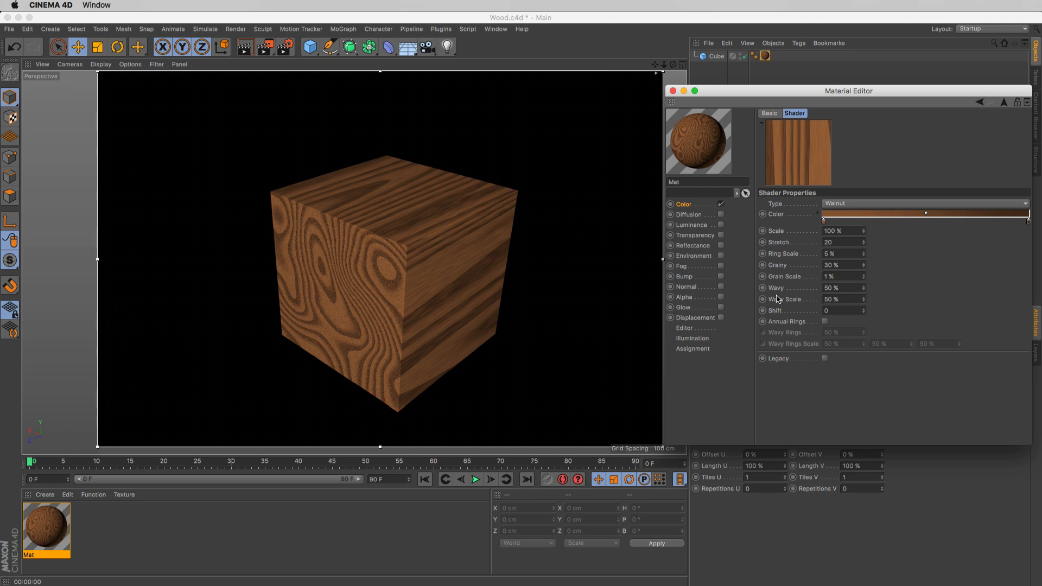
pyautogui.moveTo(743, 287)
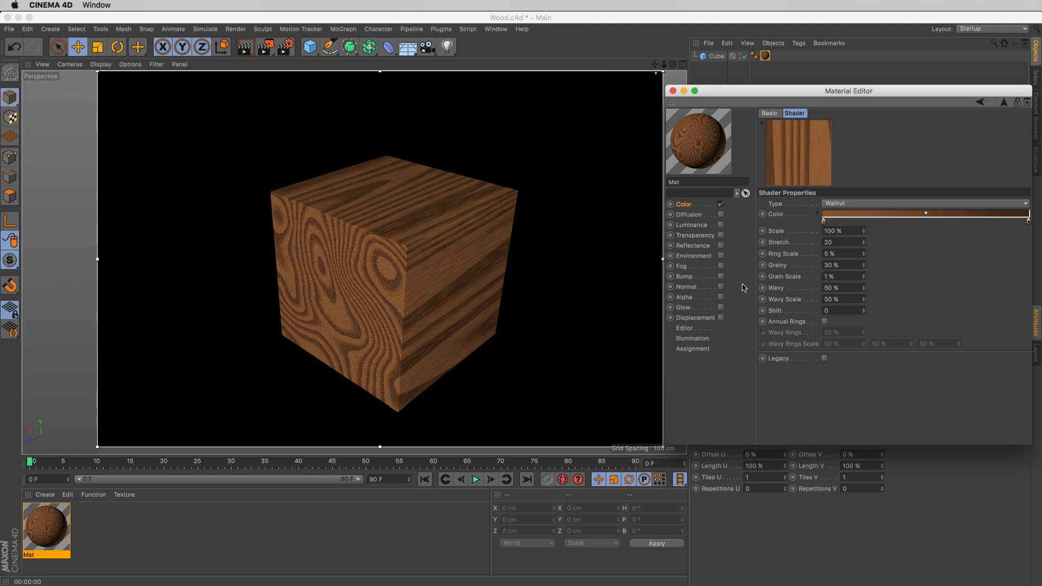
pyautogui.moveTo(736, 284)
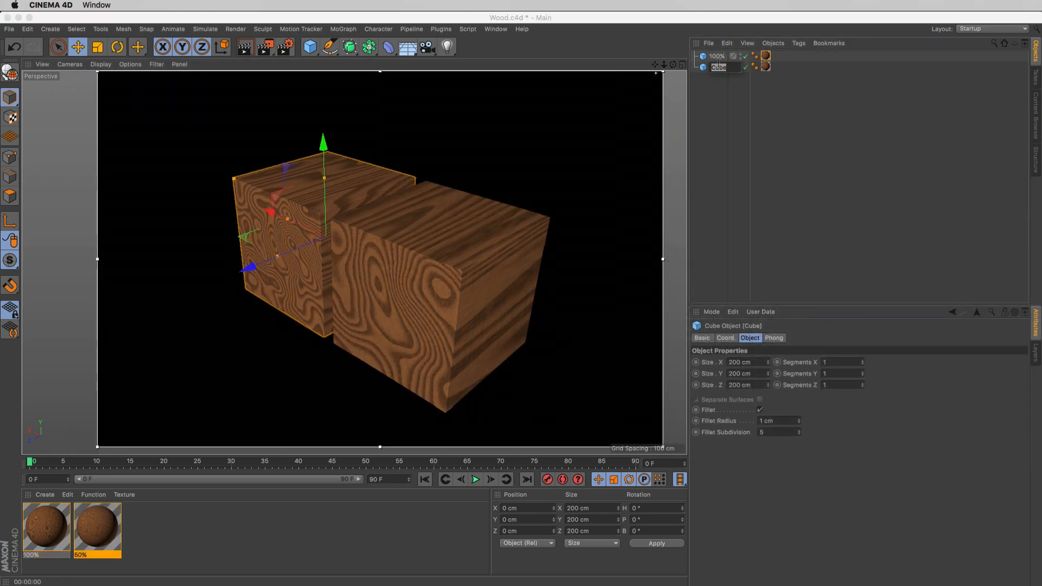
# Select the 100% cube, then deselect both cubes to compare their textures
pyautogui.click(716, 55)
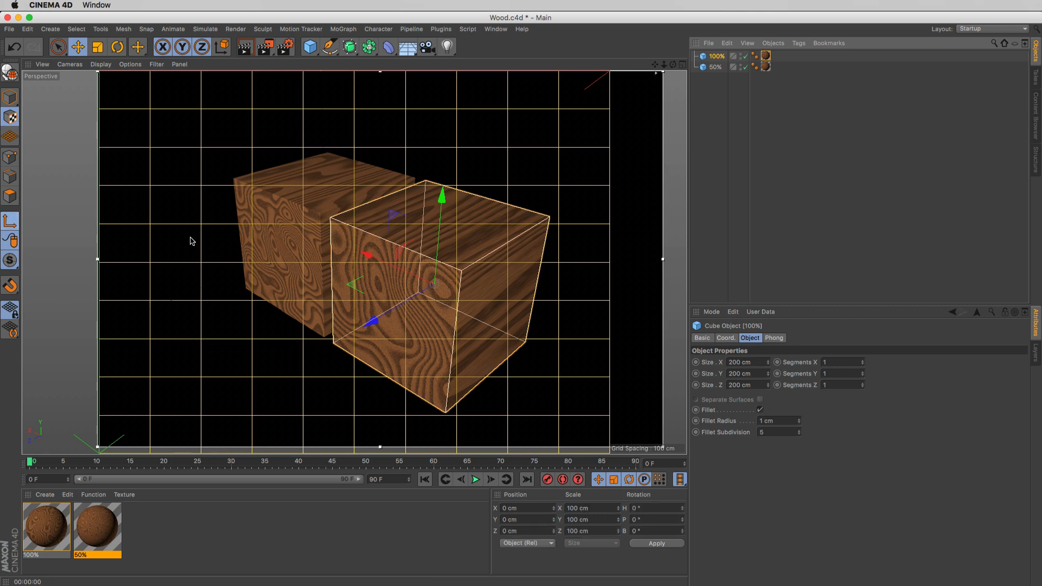
pyautogui.click(764, 57)
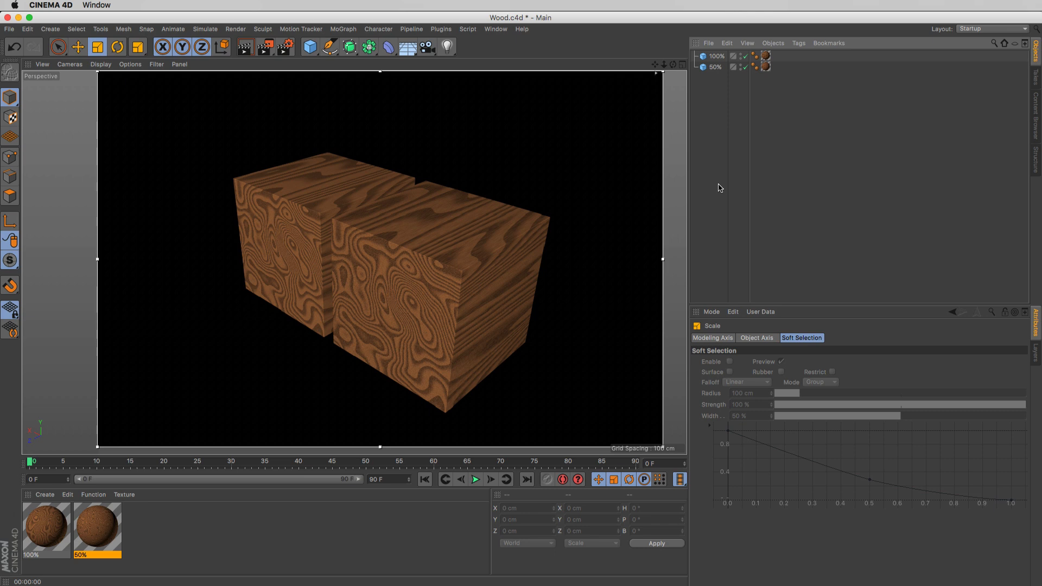
pyautogui.moveTo(707, 192)
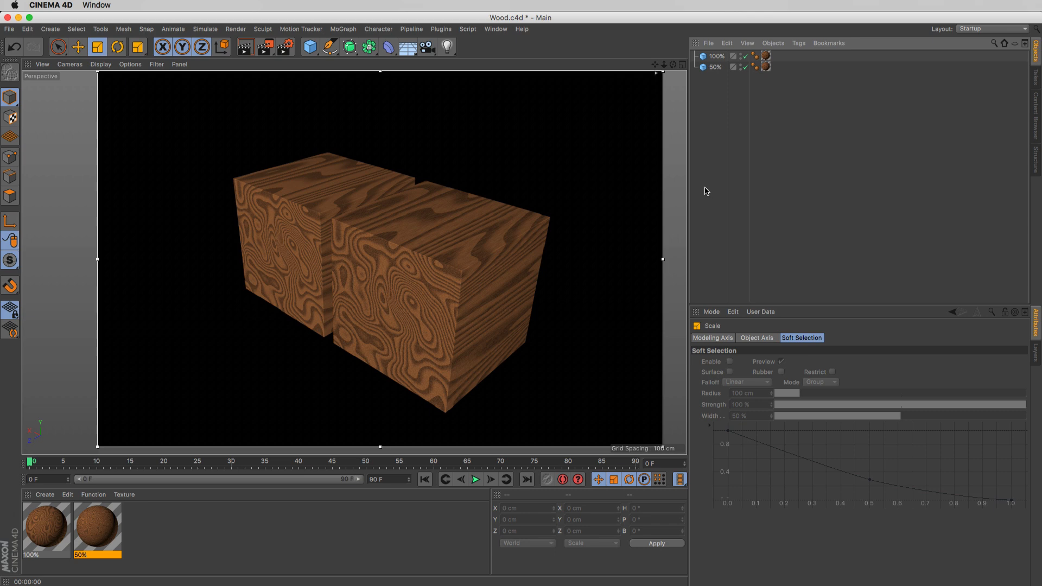
pyautogui.moveTo(699, 103)
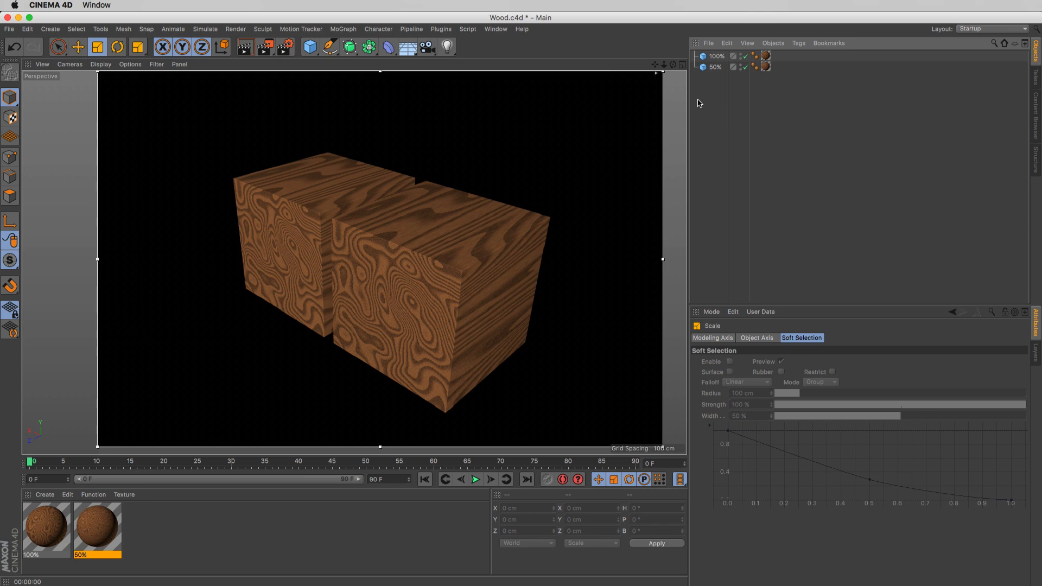
# Open the 50% material for editing and select its cube for resizing
pyautogui.click(715, 56)
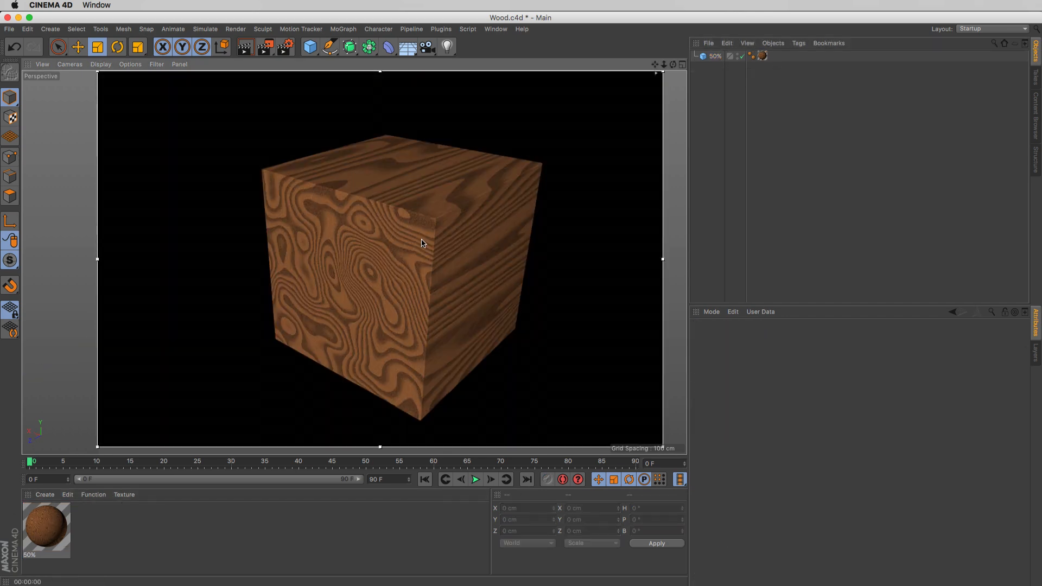
pyautogui.doubleClick(46, 528)
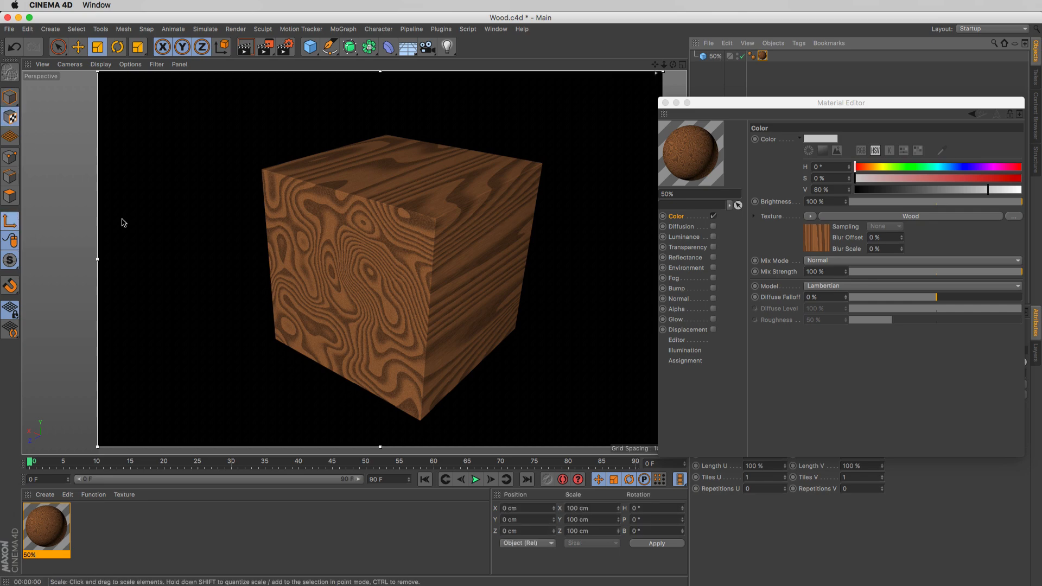
pyautogui.click(379, 266)
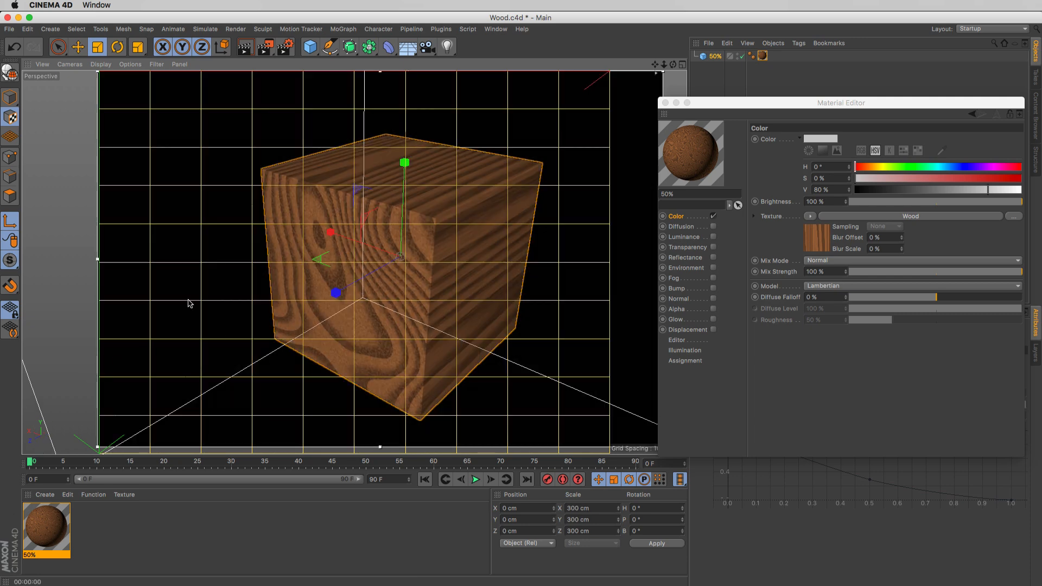
# Tilt the 50% cube about 8.6° on the P axis with the Rotate tool
pyautogui.click(117, 47)
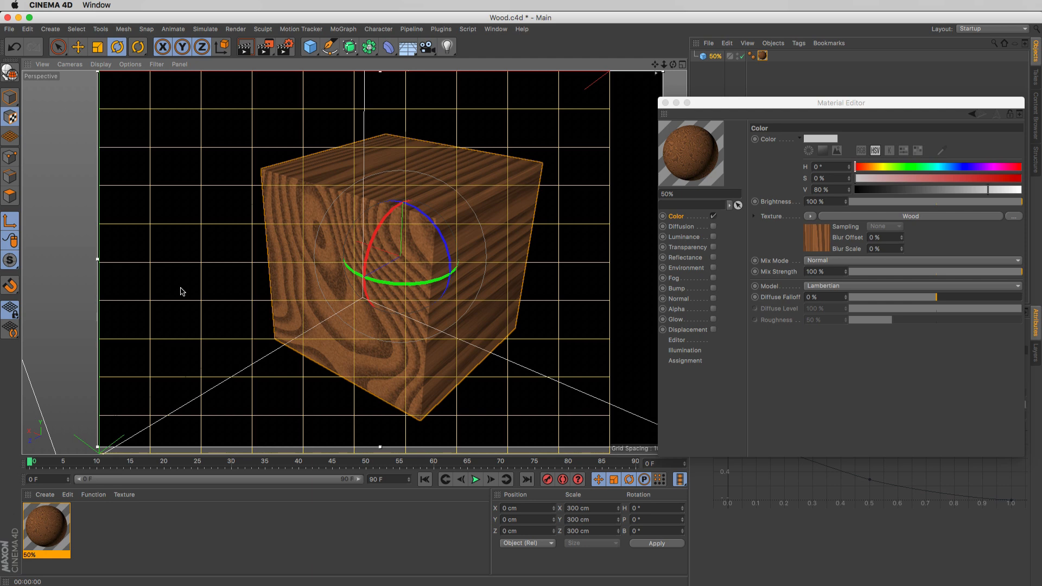
pyautogui.moveTo(370, 249)
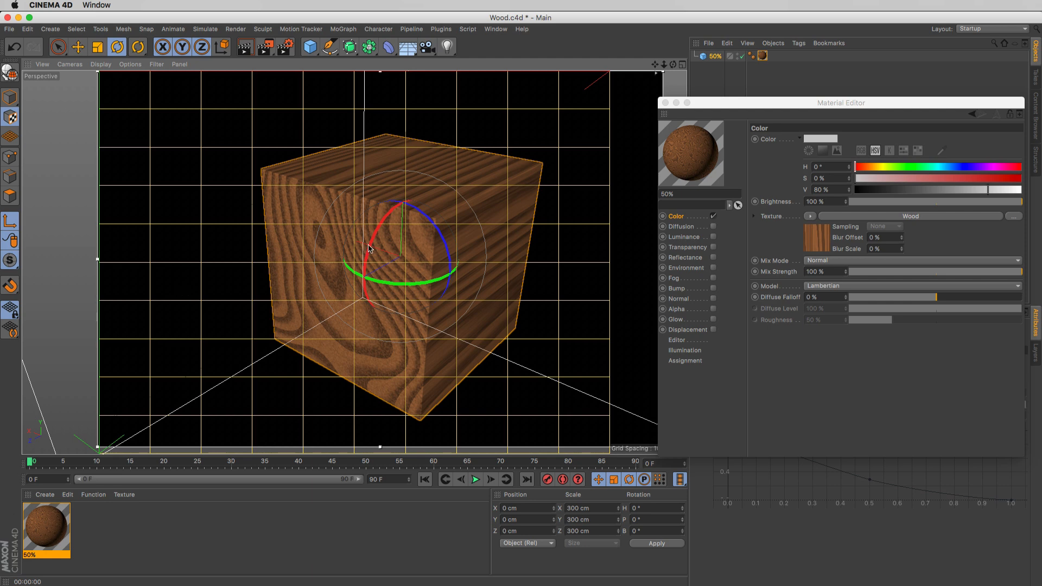
pyautogui.click(78, 47)
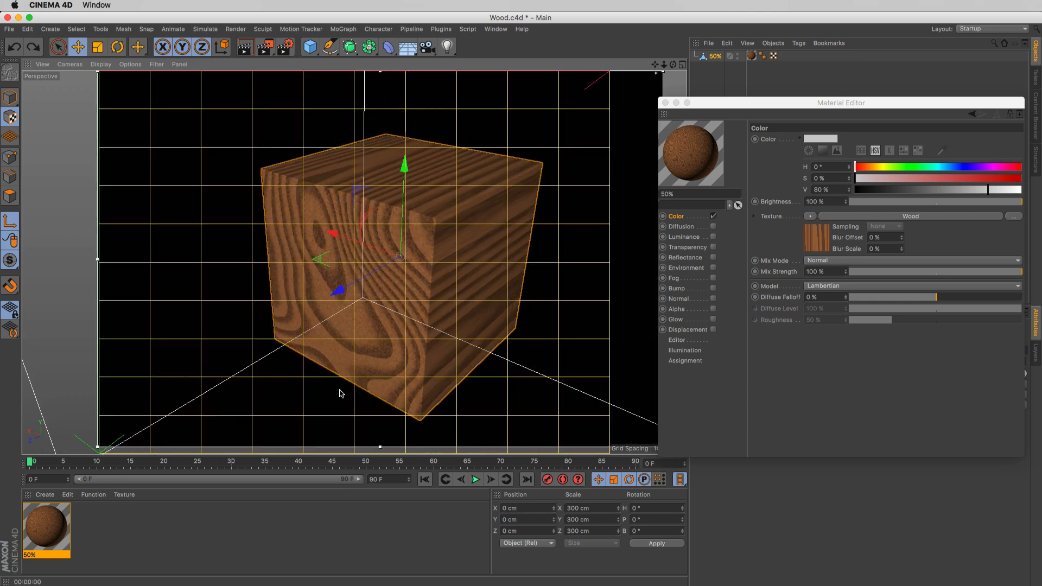
pyautogui.click(117, 46)
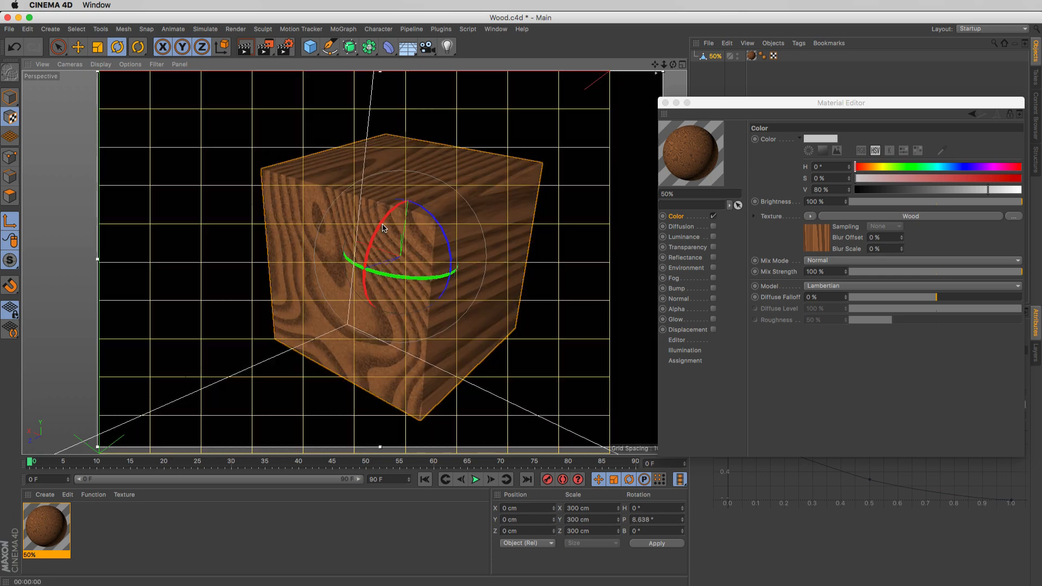
pyautogui.moveTo(382, 226); pyautogui.dragTo(388, 222)
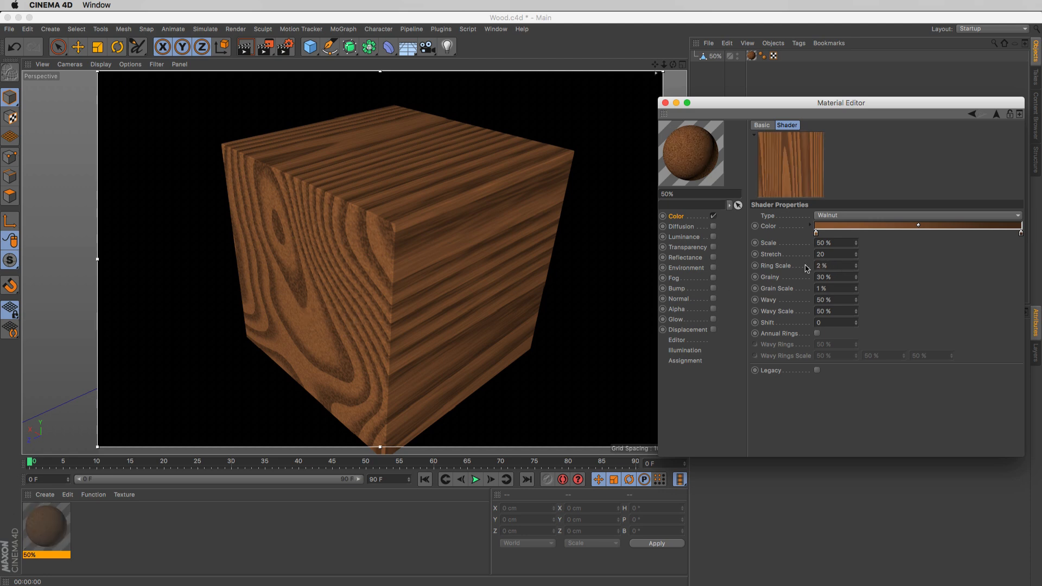
# Set the Walnut shader's Ring Scale to 3% and Grainy to 40%
pyautogui.tripleClick(833, 265)
pyautogui.write('3')
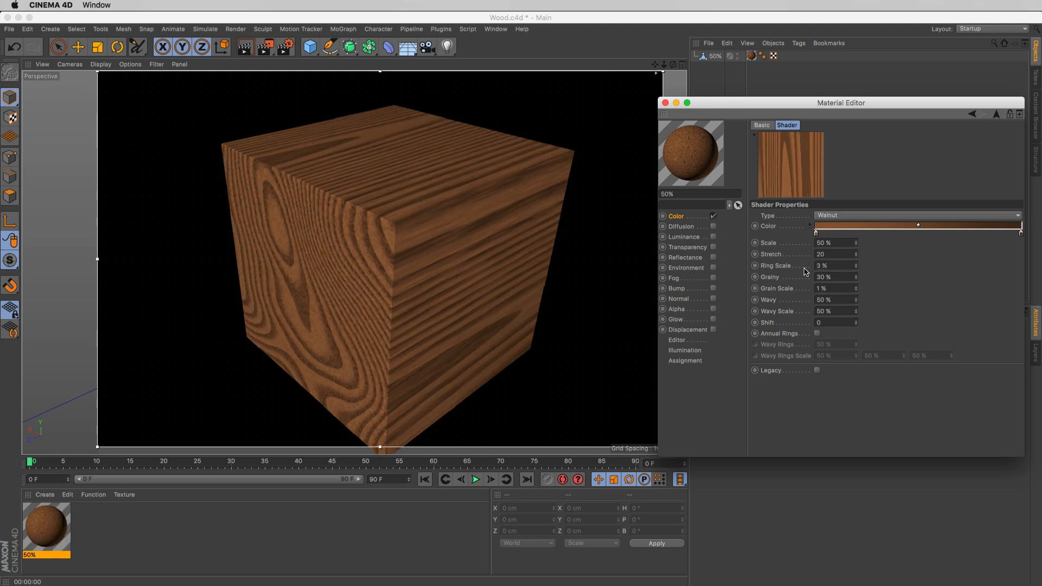
pyautogui.tripleClick(835, 276)
pyautogui.write('1')
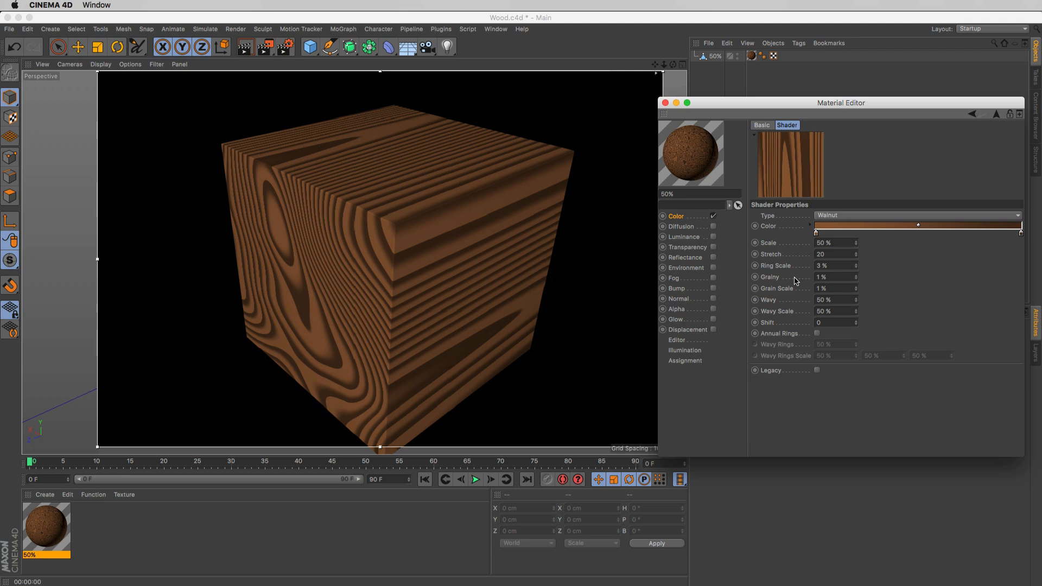
pyautogui.moveTo(347, 272)
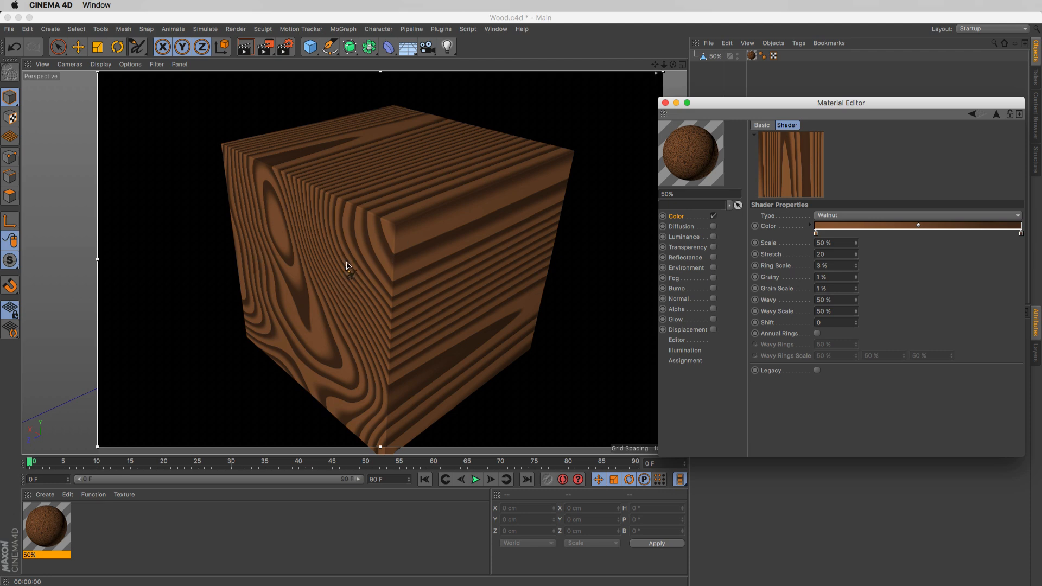
pyautogui.moveTo(669, 286)
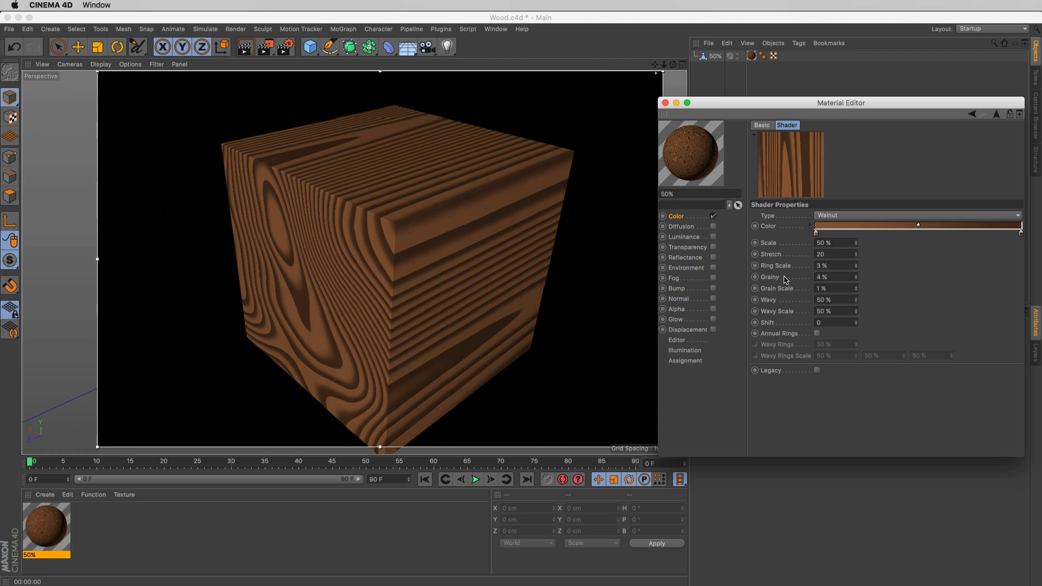
pyautogui.moveTo(834, 279)
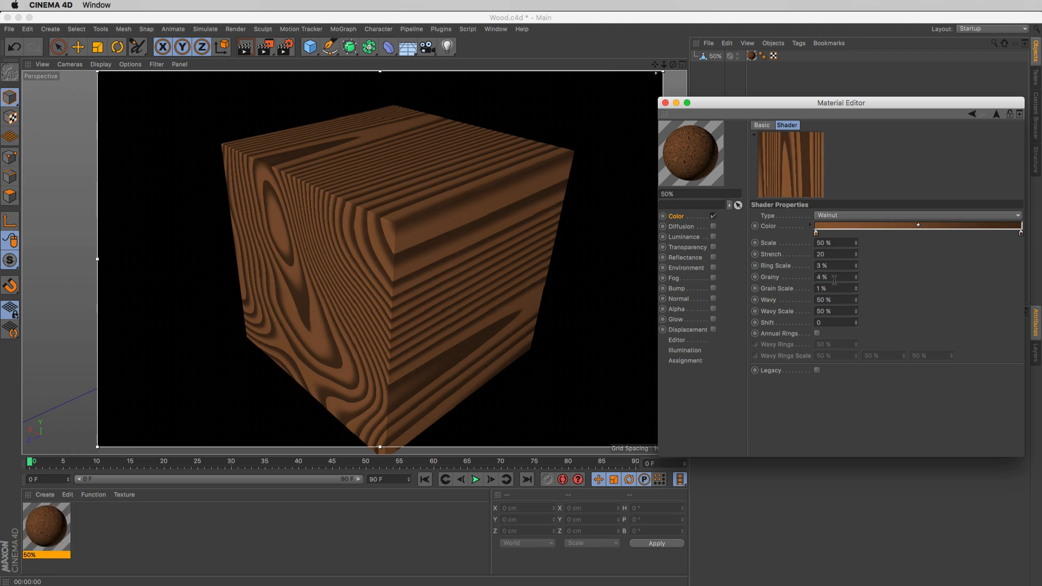
pyautogui.tripleClick(831, 278)
pyautogui.write('40')
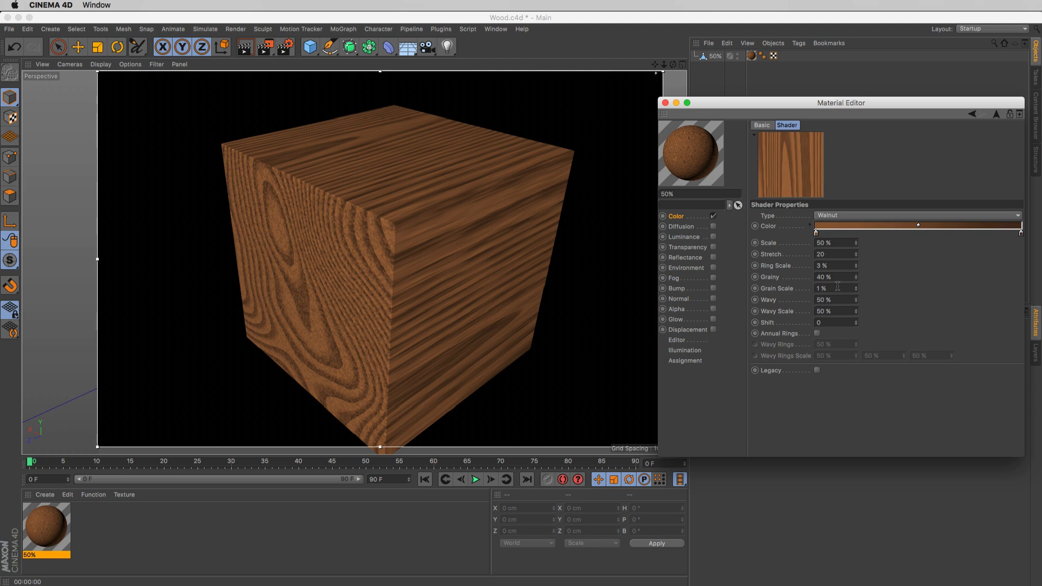
pyautogui.tripleClick(831, 288)
pyautogui.write('7')
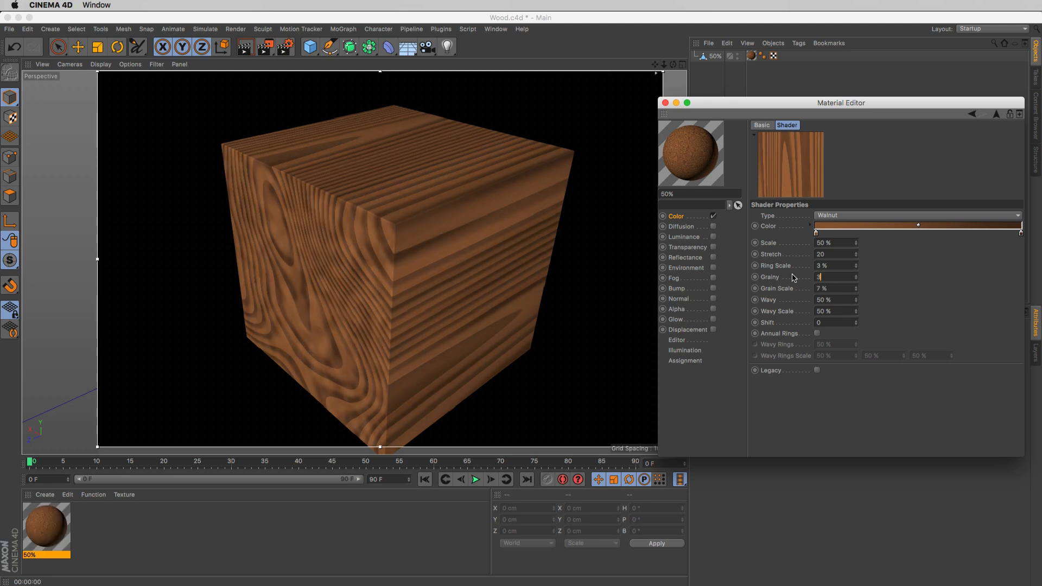
# Enter 30% for Grainy, with Grain Scale at 7%
pyautogui.write('30 %')
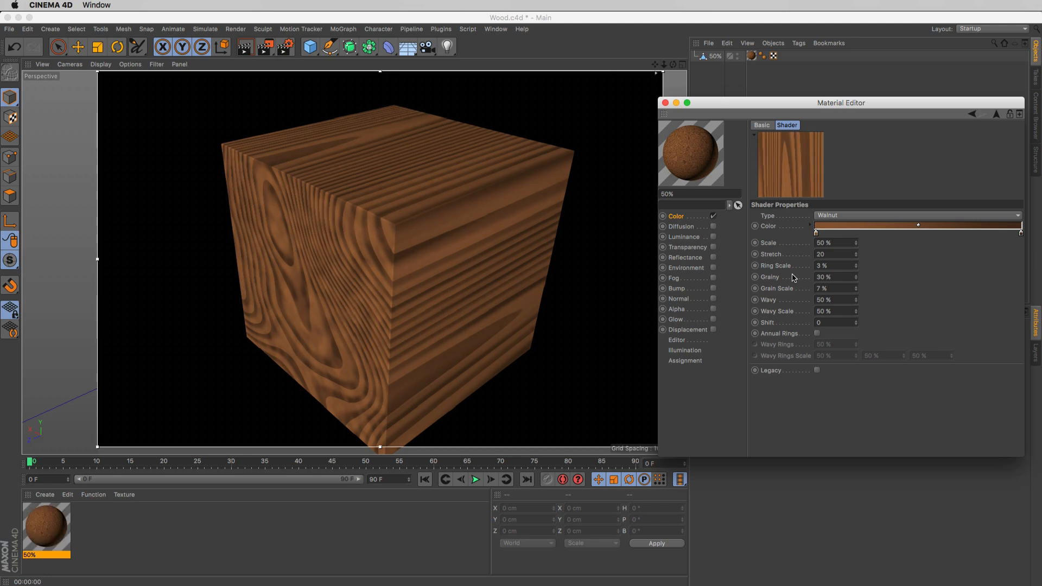
pyautogui.moveTo(741, 313)
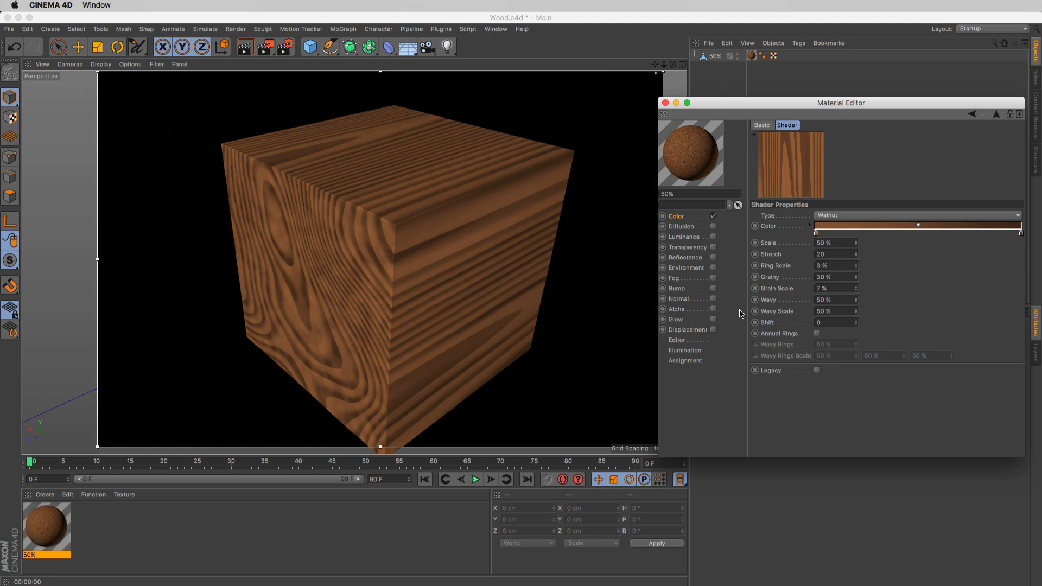
pyautogui.moveTo(781, 311)
pyautogui.write('0')
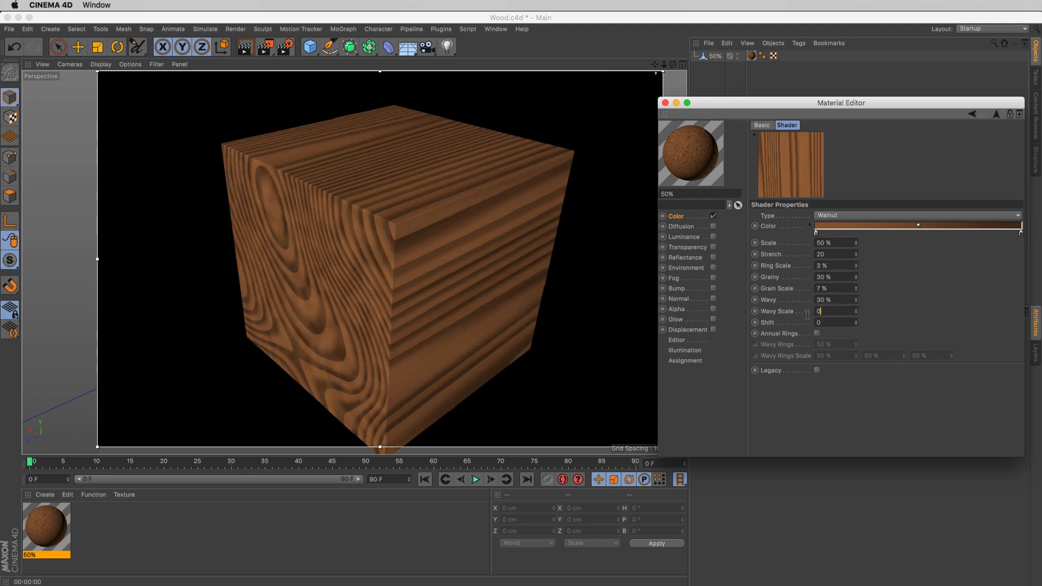
# Enter a Wavy value of 20%, with Wavy Scale at 100%
pyautogui.write('2')
pyautogui.write('100')
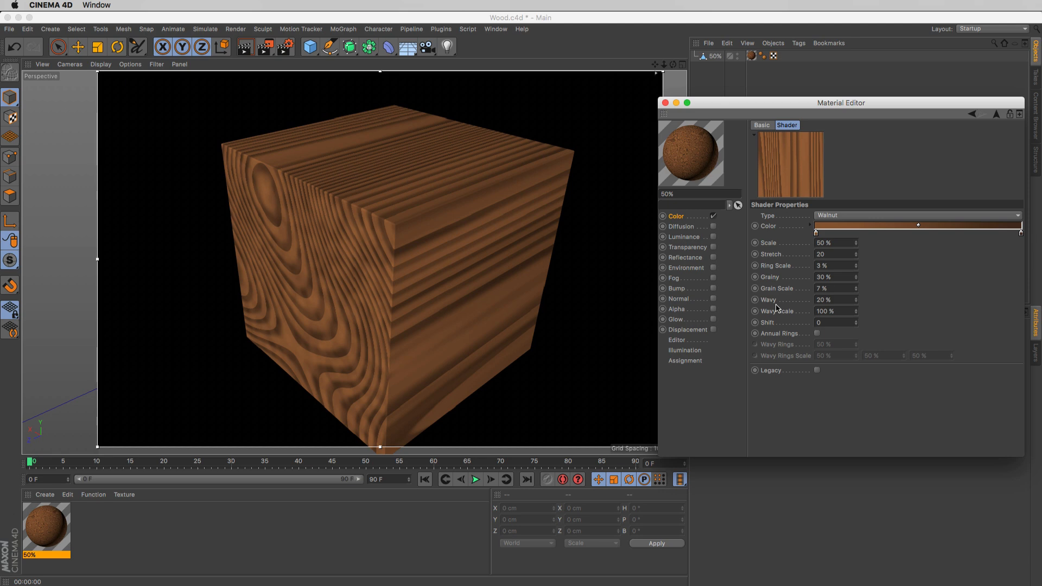
pyautogui.moveTo(799, 334)
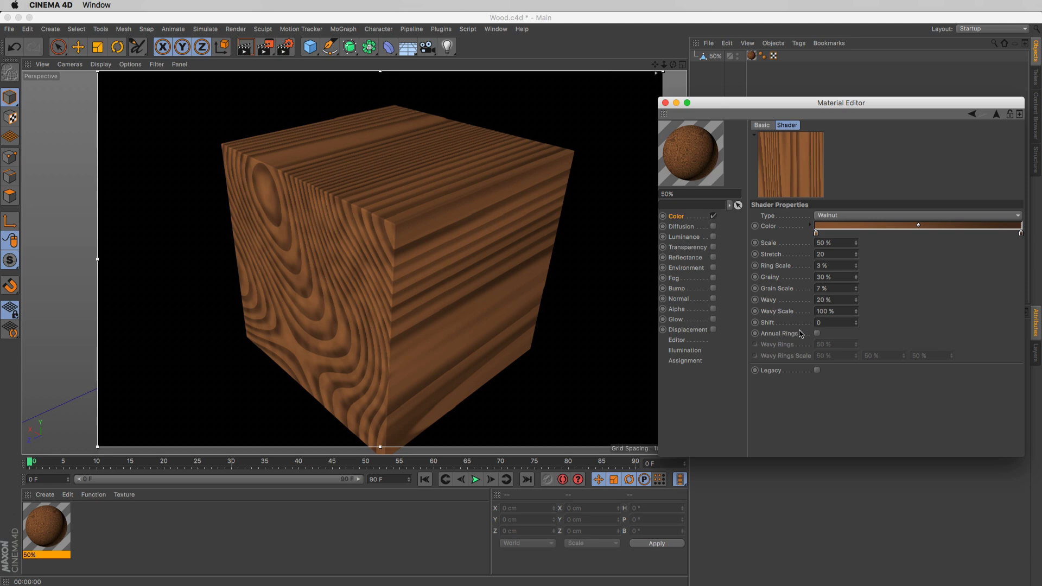
pyautogui.moveTo(791, 334)
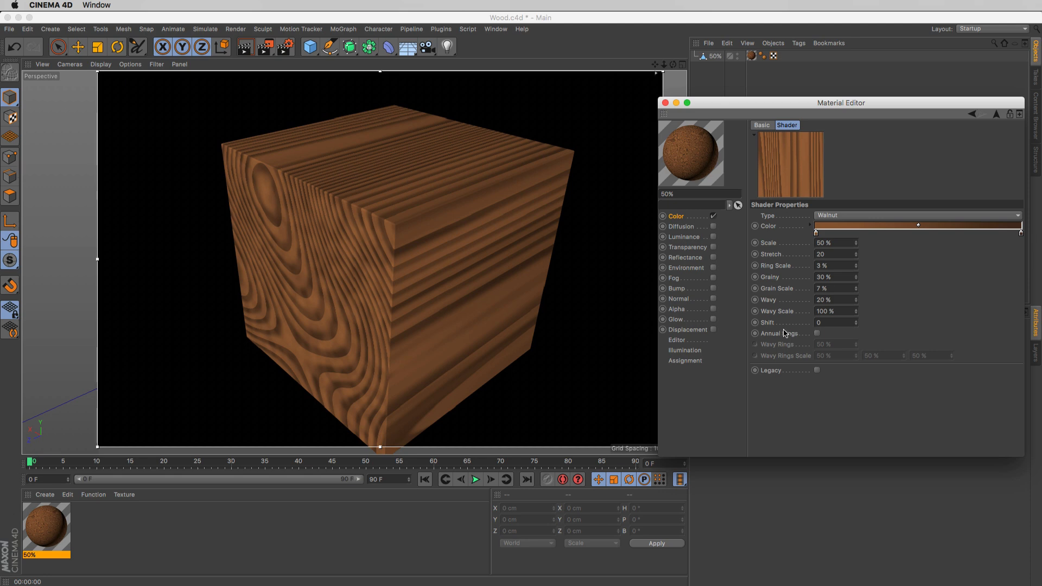
pyautogui.moveTo(812, 333)
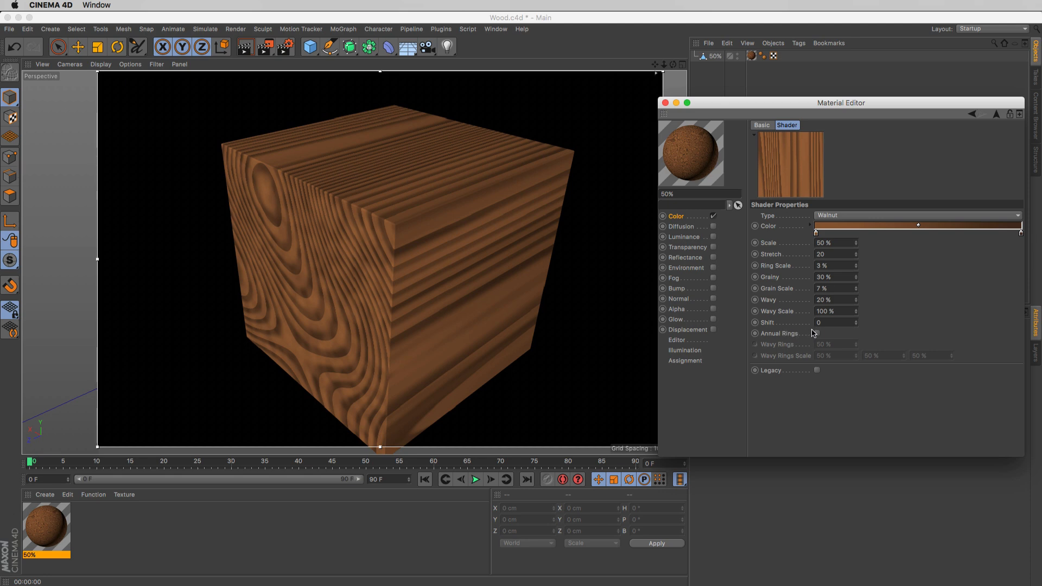
# Enable Annual Rings in the Walnut shader, with Wavy Rings 20% and scale 50%
pyautogui.click(817, 333)
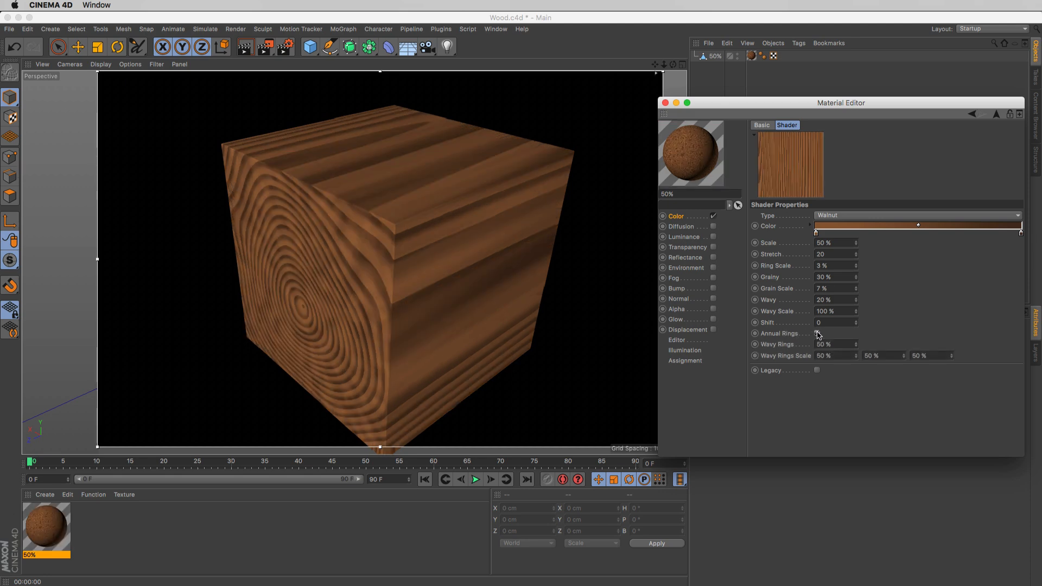
pyautogui.click(817, 333)
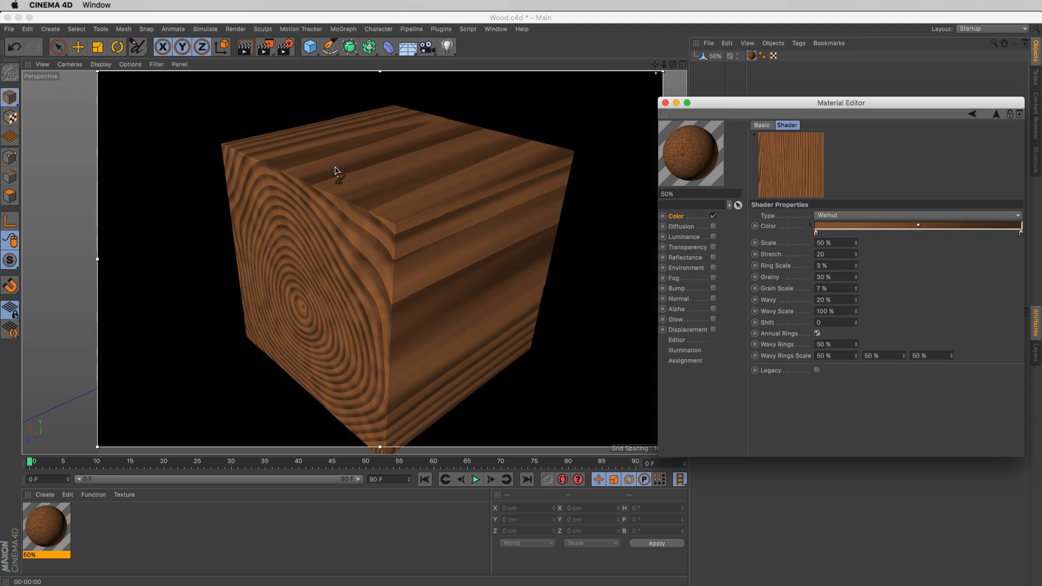
pyautogui.moveTo(445, 297)
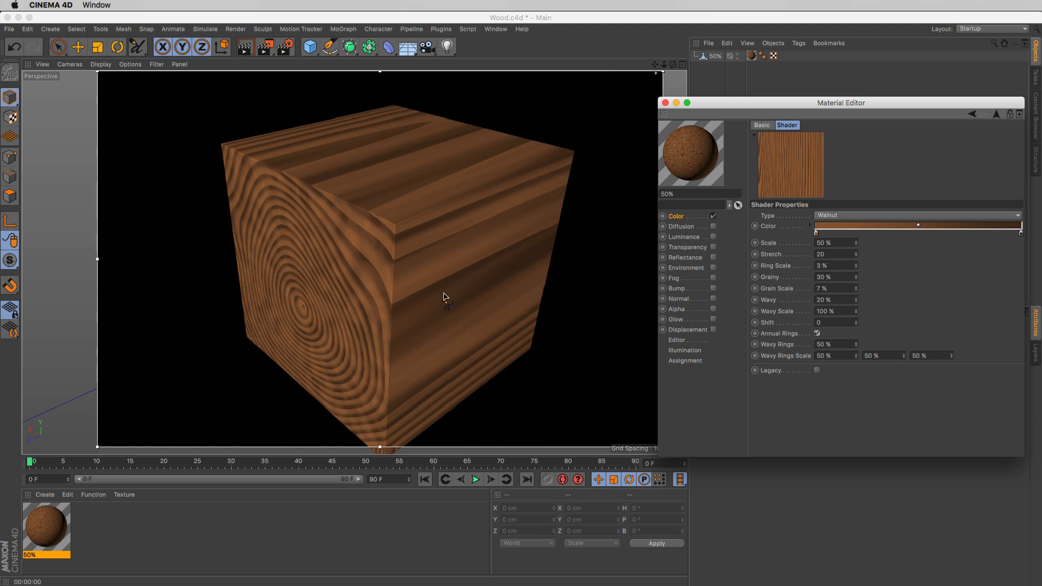
pyautogui.moveTo(567, 340)
pyautogui.write('20')
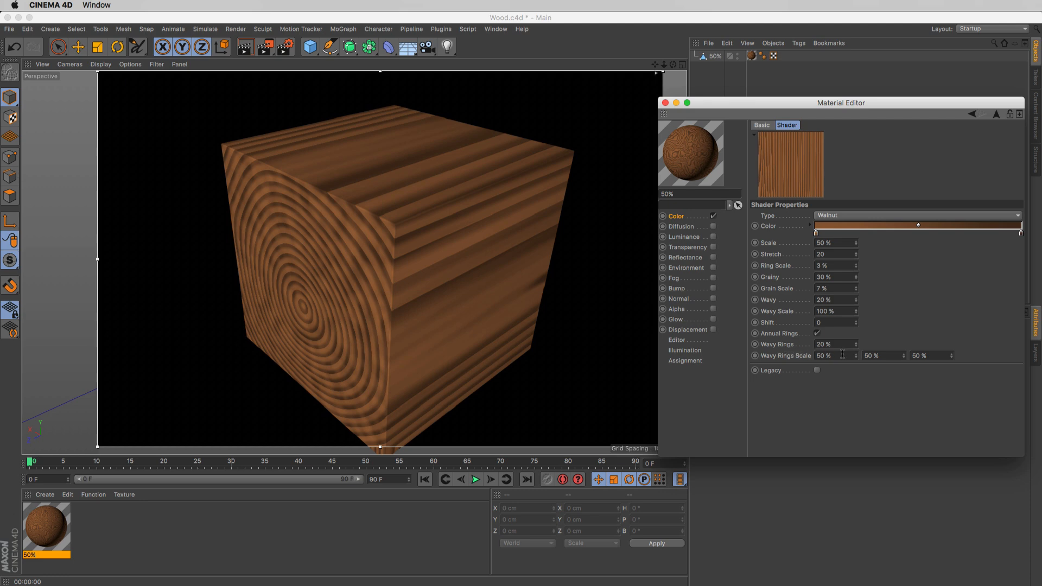
# Set Wavy Rings Scale 300%, Ring Scale 1%, Grainy 50%, Grain Scale 30%, then switch to Untitled 3
pyautogui.tripleClick(835, 356)
pyautogui.write('300')
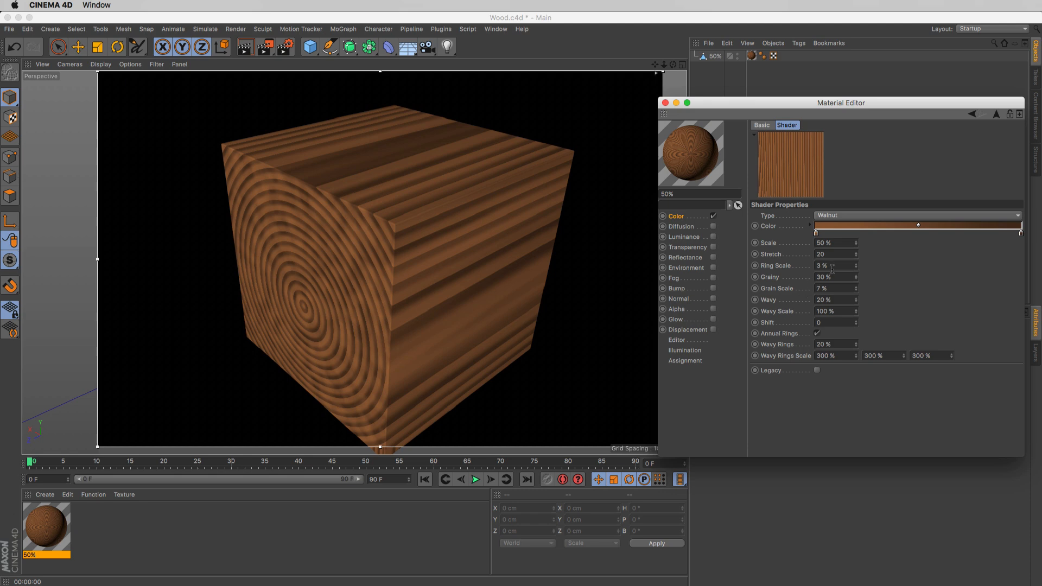
pyautogui.tripleClick(835, 266)
pyautogui.write('30')
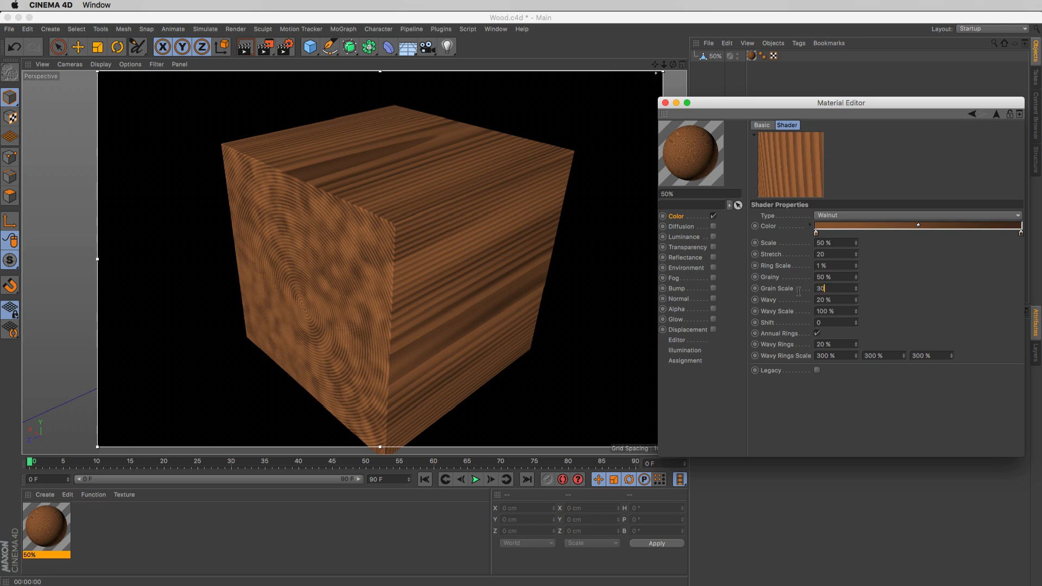
pyautogui.press('Return')
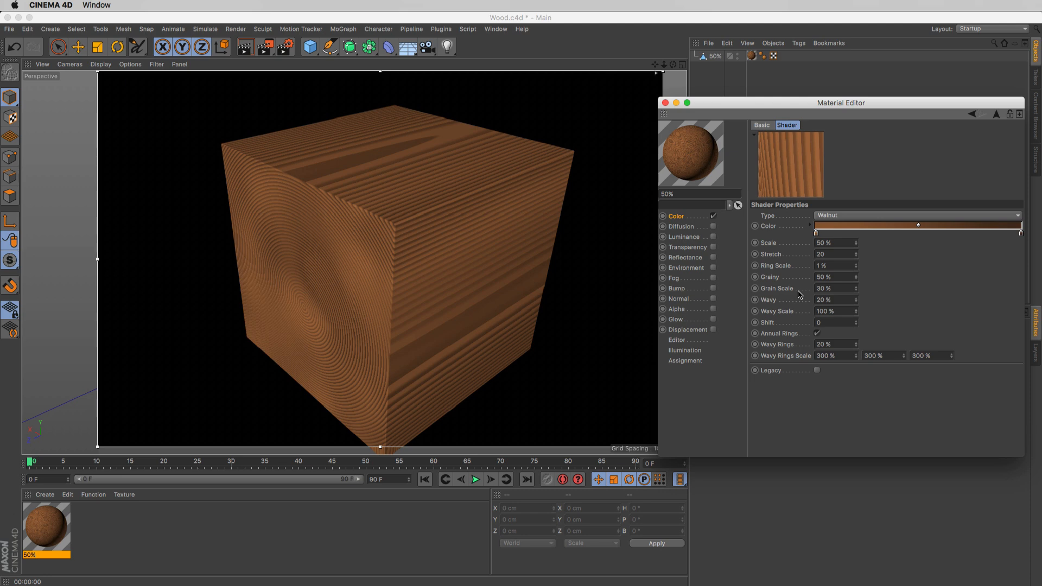
pyautogui.moveTo(753, 298)
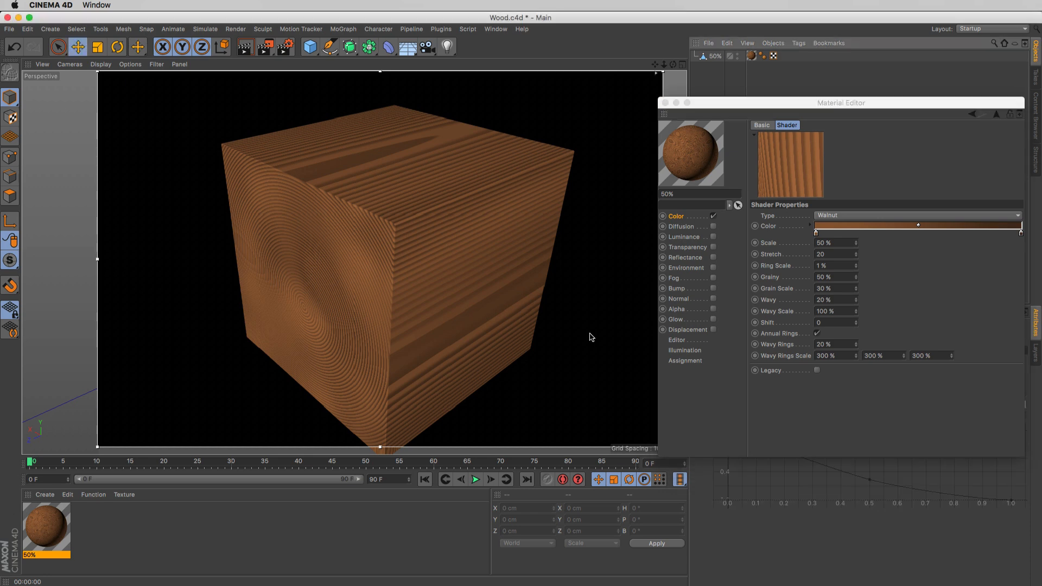
pyautogui.rightClick(589, 337)
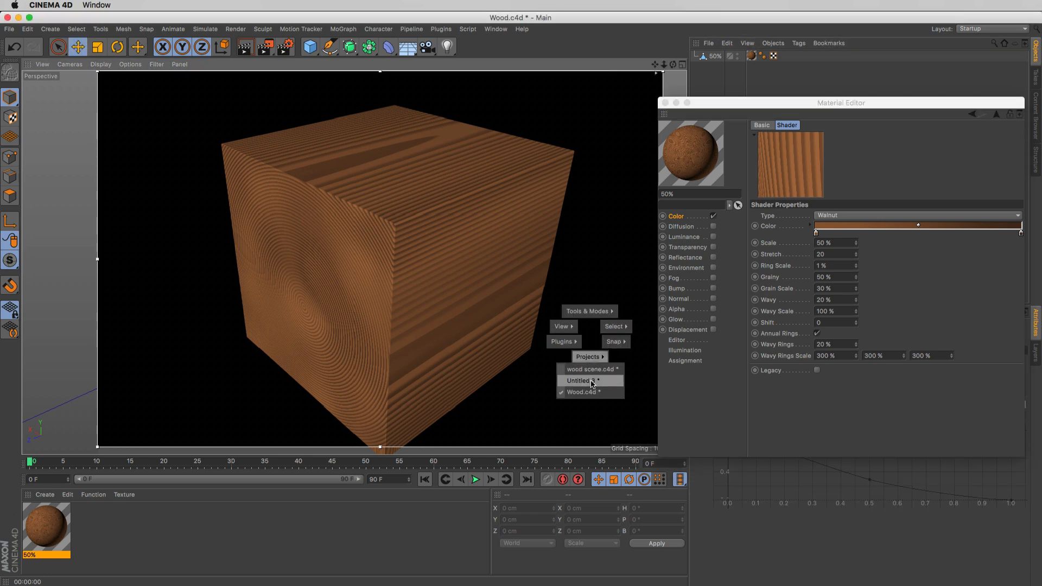
pyautogui.click(589, 380)
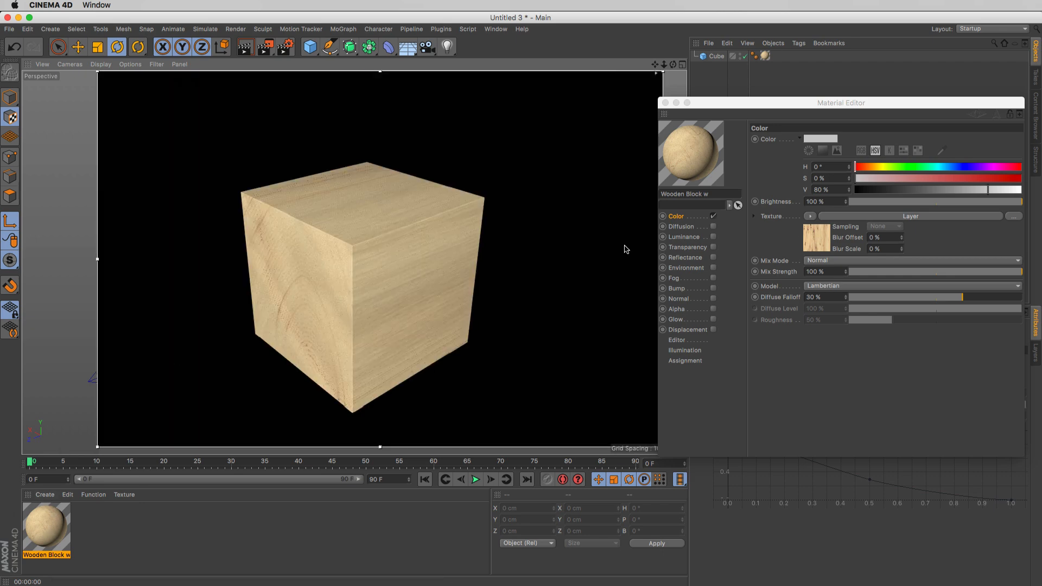
# Open the Color channel's Layer shader and hide every layer except Details and Base
pyautogui.click(787, 125)
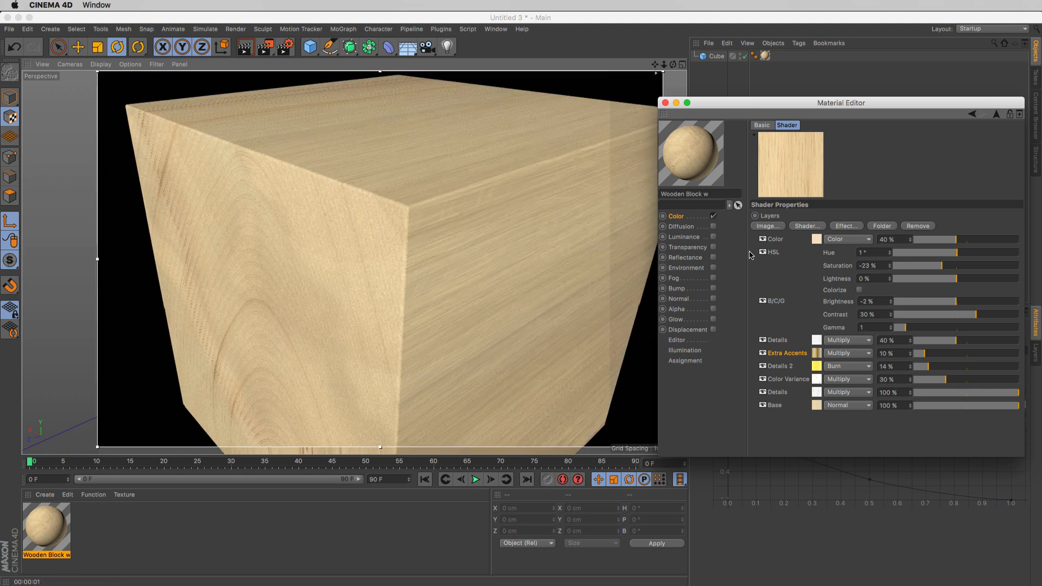
pyautogui.click(763, 239)
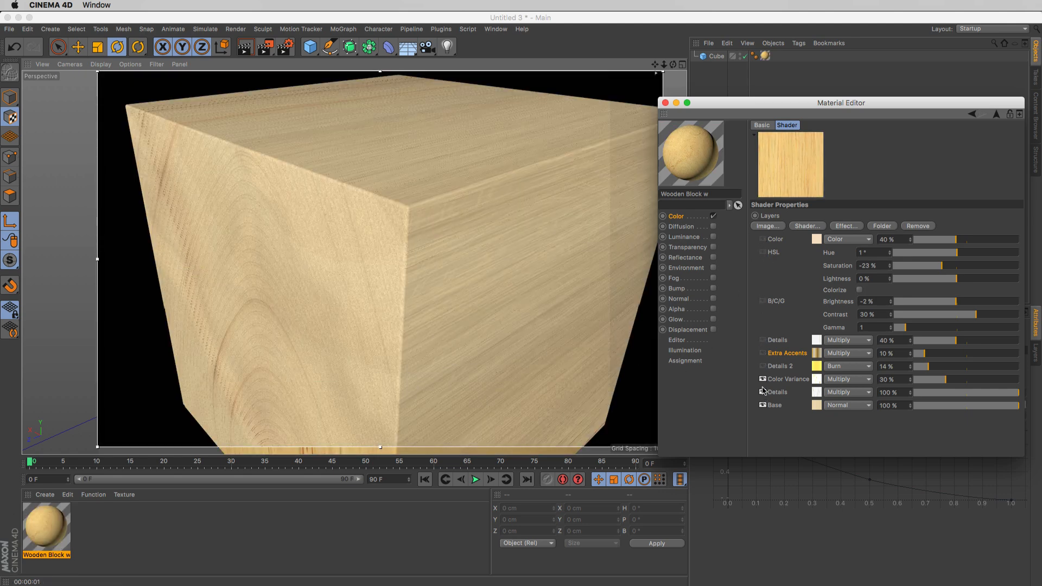
pyautogui.click(763, 392)
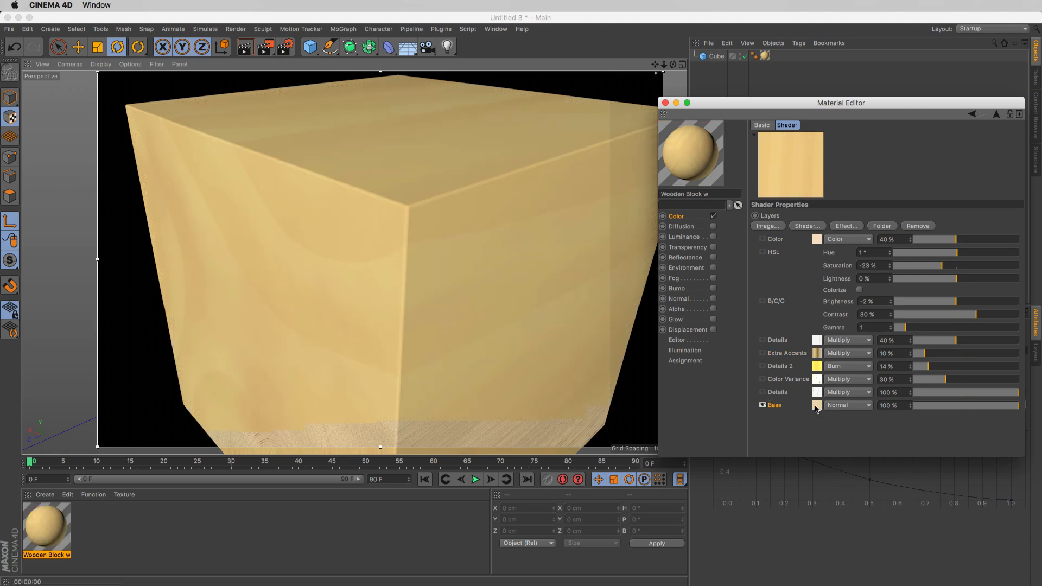
pyautogui.click(818, 406)
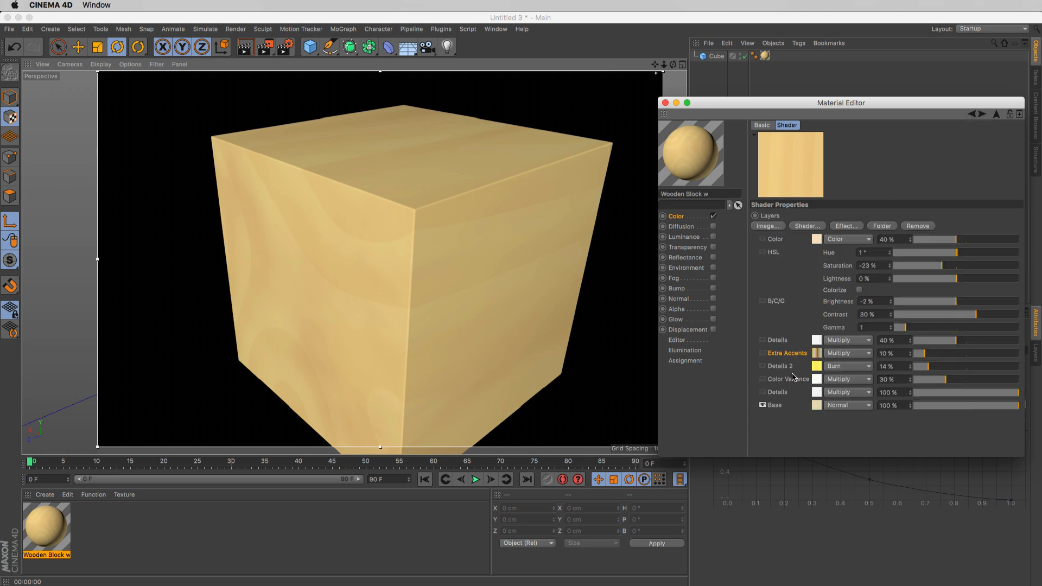
pyautogui.moveTo(764, 394)
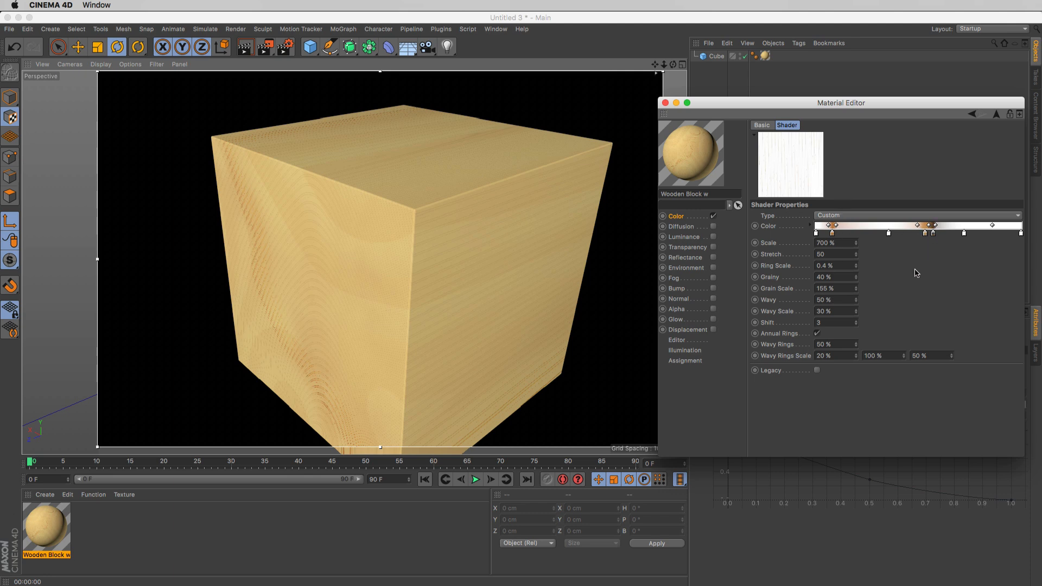
pyautogui.moveTo(993, 123)
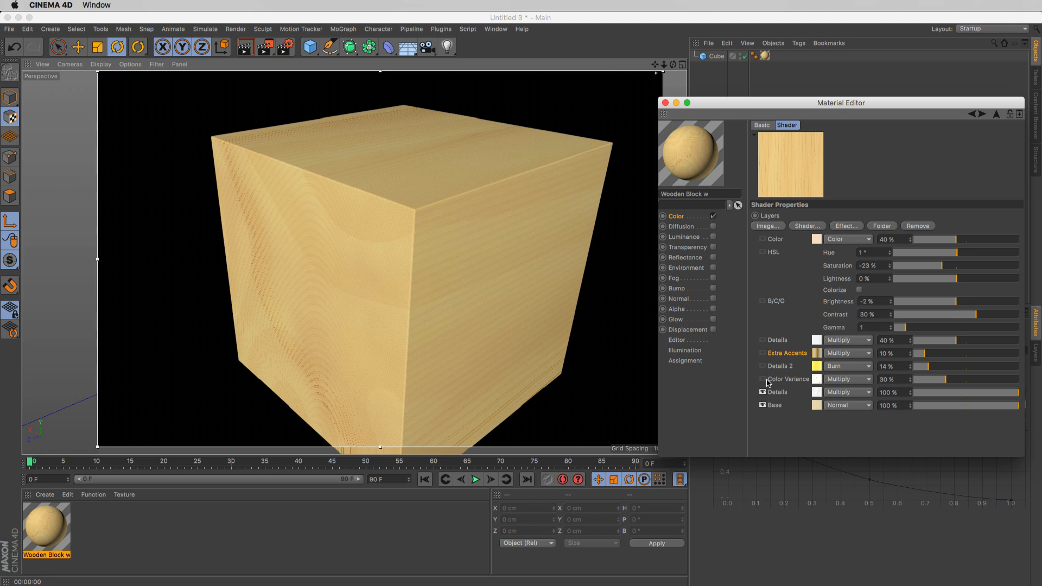
# Re-enable the Color Variance, Details 2 and Extra Accents layers in the Wooden Block Layer shader
pyautogui.click(764, 379)
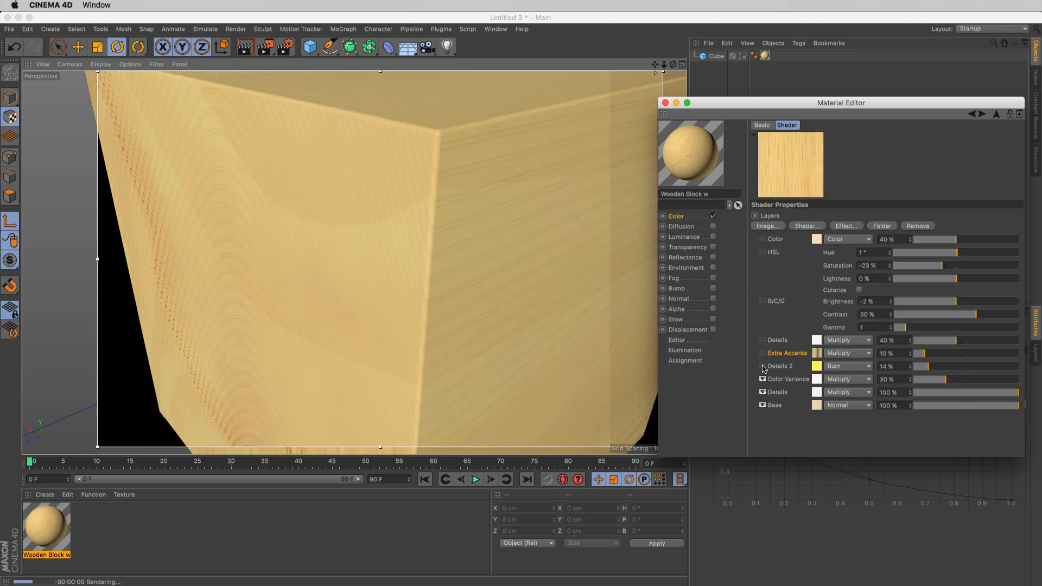
pyautogui.click(755, 367)
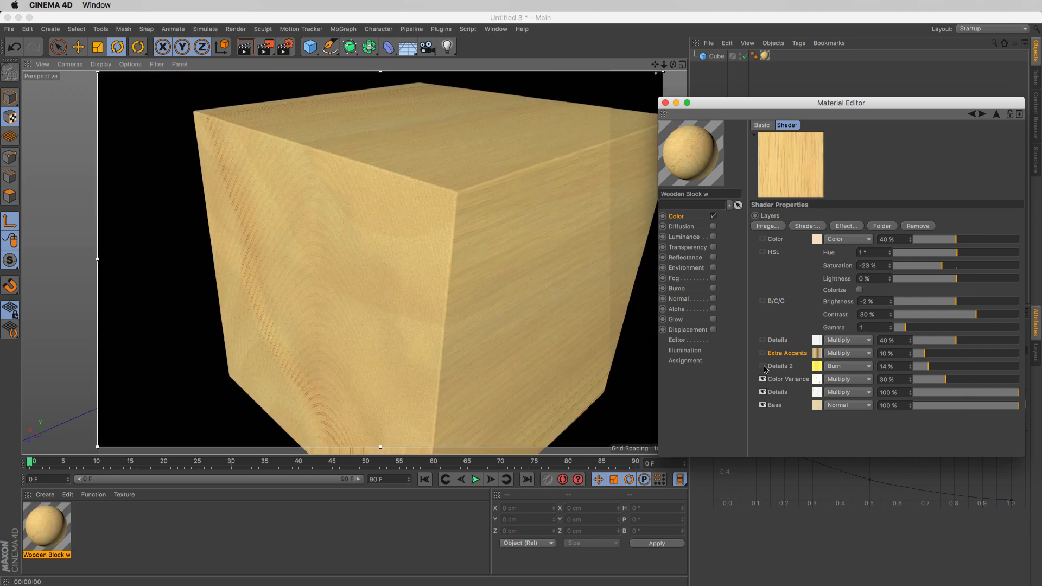
pyautogui.click(763, 367)
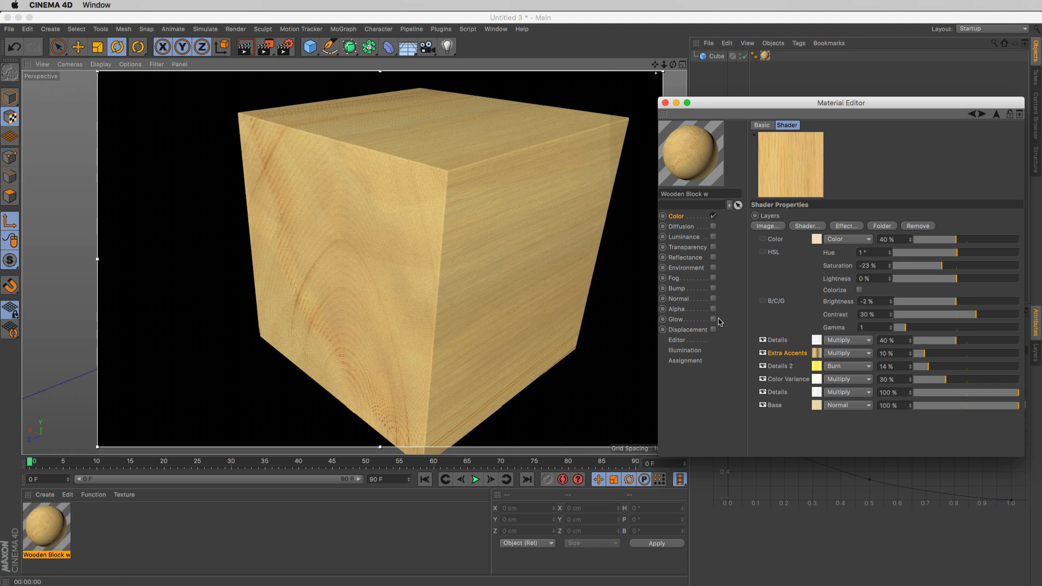
pyautogui.moveTo(765, 318)
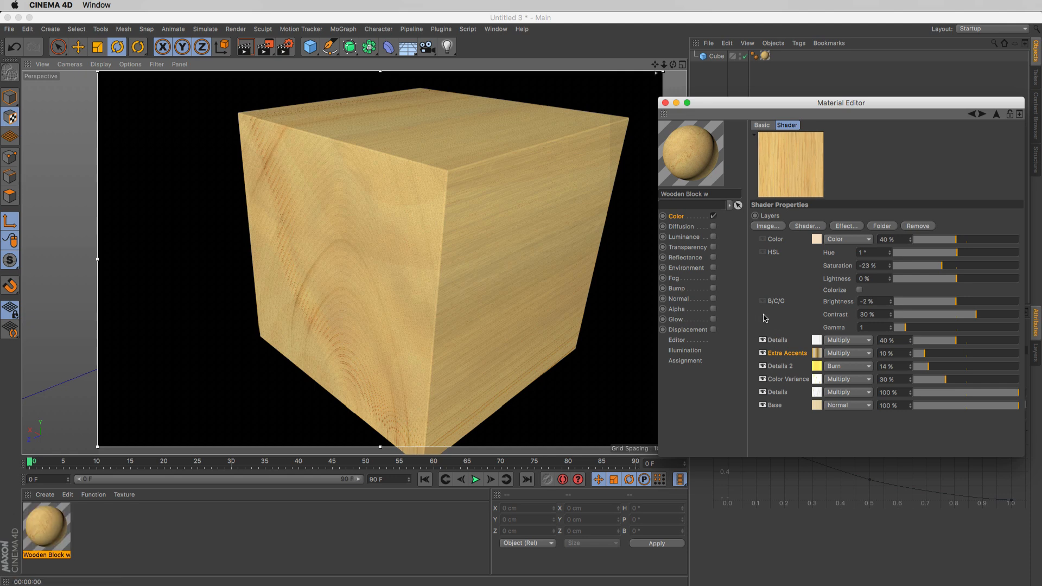
# Re-enable the brightness/contrast, hue/saturation and Color layers of the Wooden Block shader
pyautogui.click(763, 301)
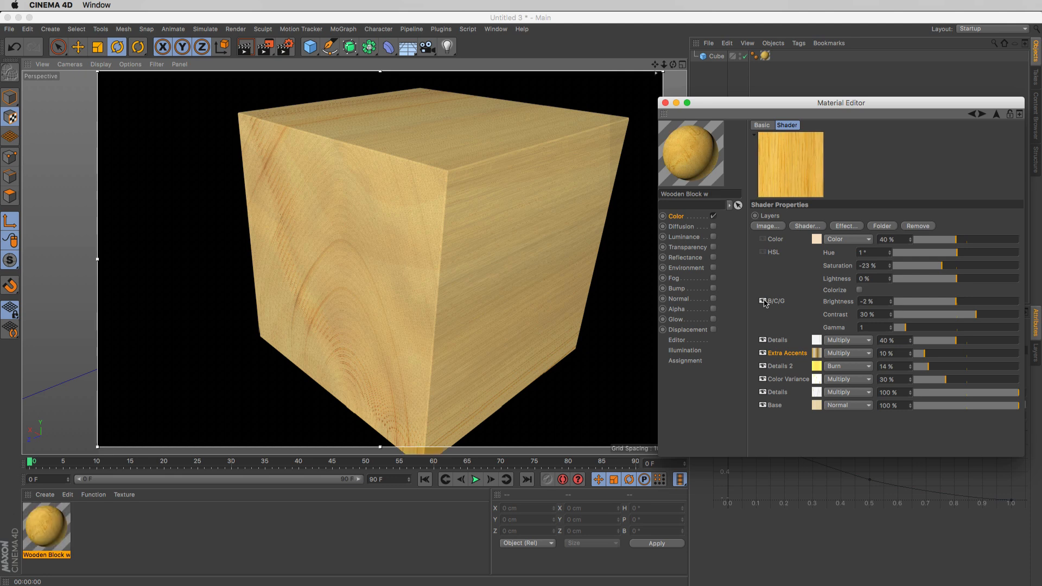
pyautogui.click(763, 239)
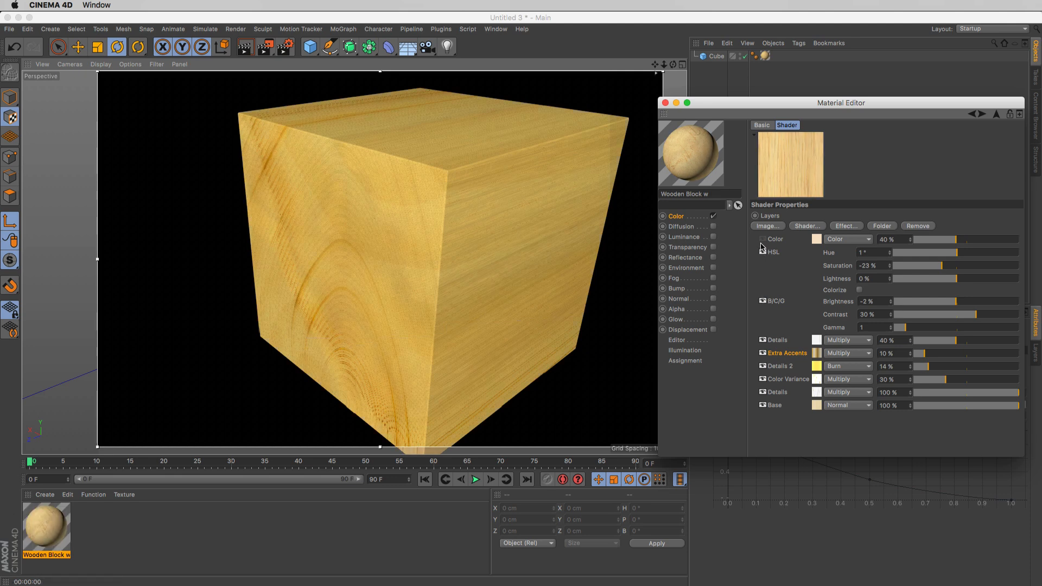
pyautogui.click(761, 240)
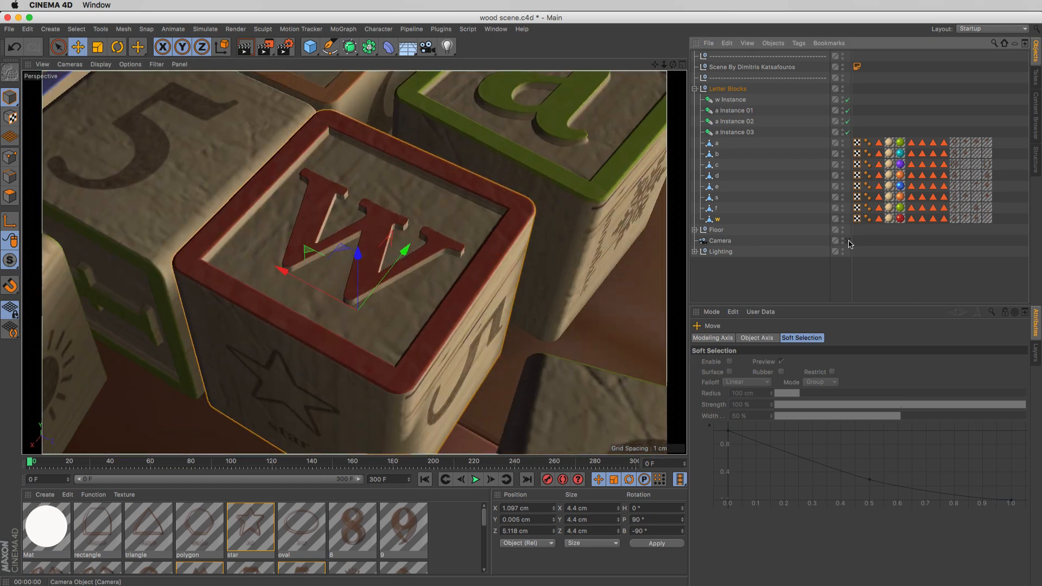
pyautogui.moveTo(728, 251)
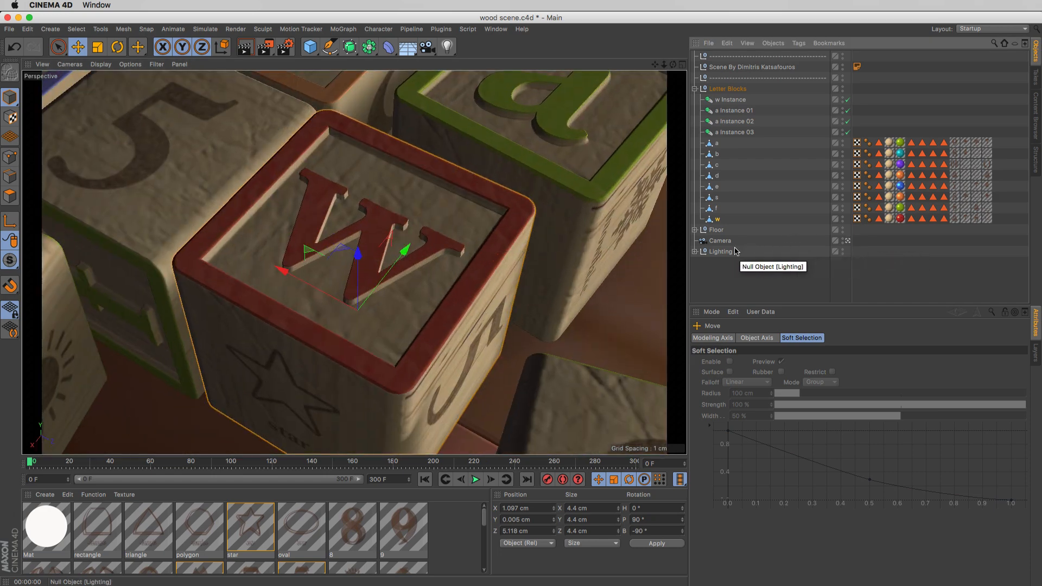